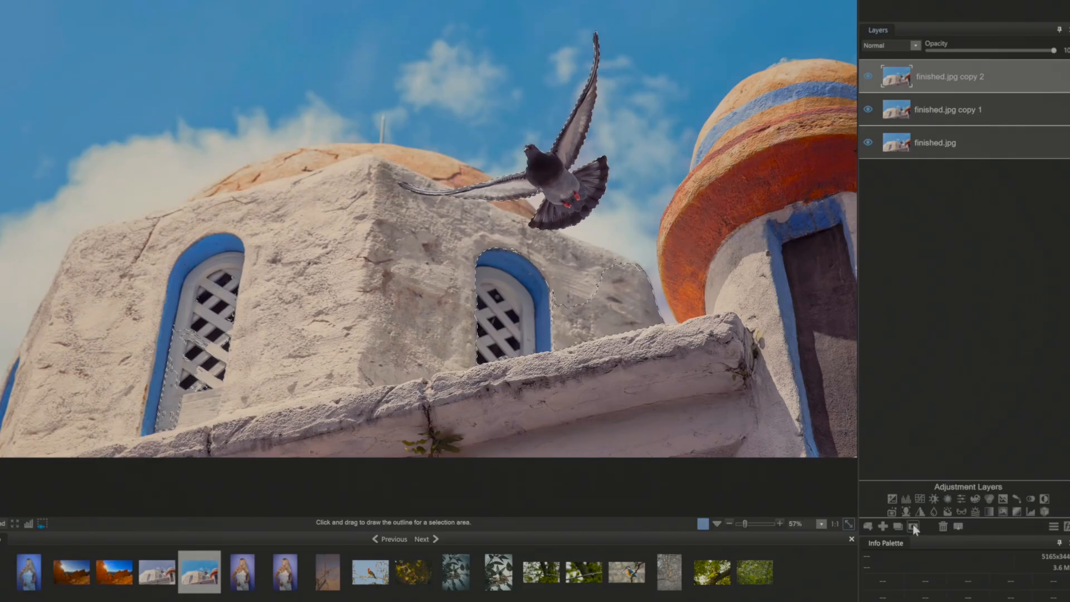
mouse_move(913, 526)
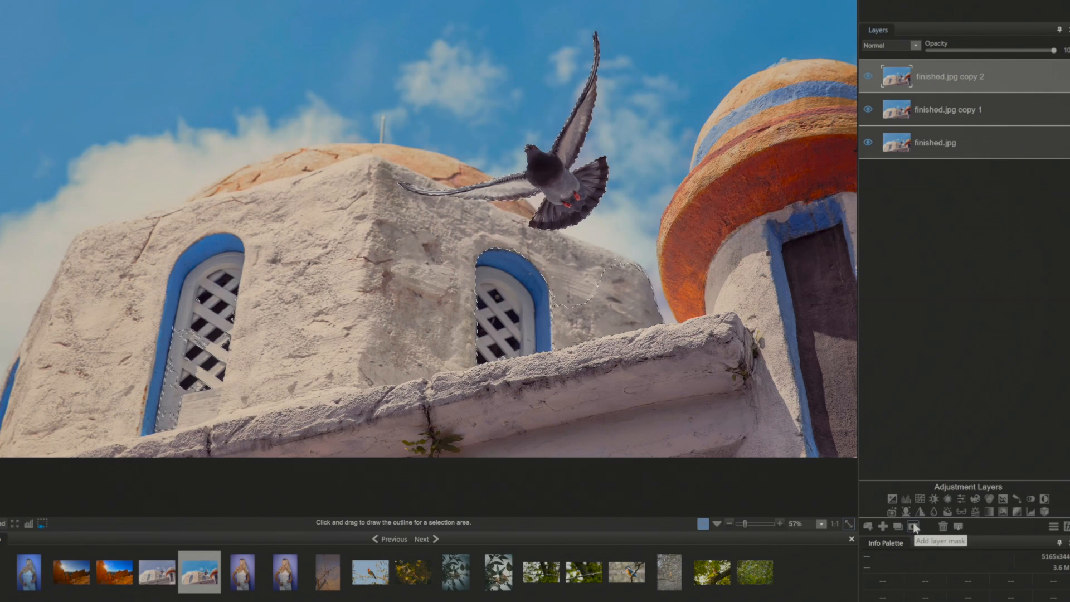
Mask the top layer to the bird selection and hide finished.jpg copy 1 and finished.jpg.
click(914, 527)
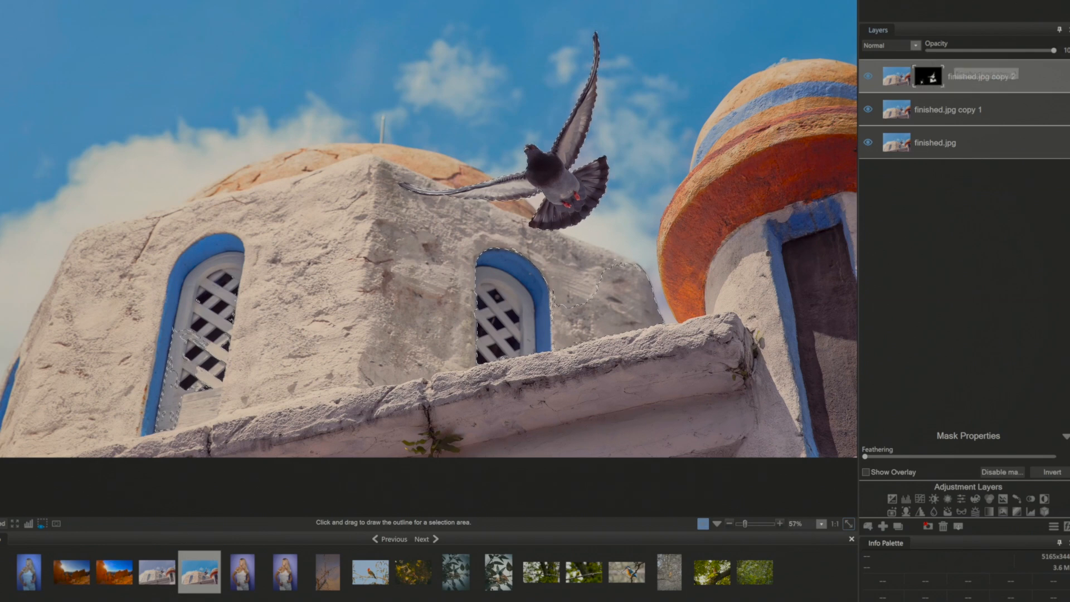
click(868, 110)
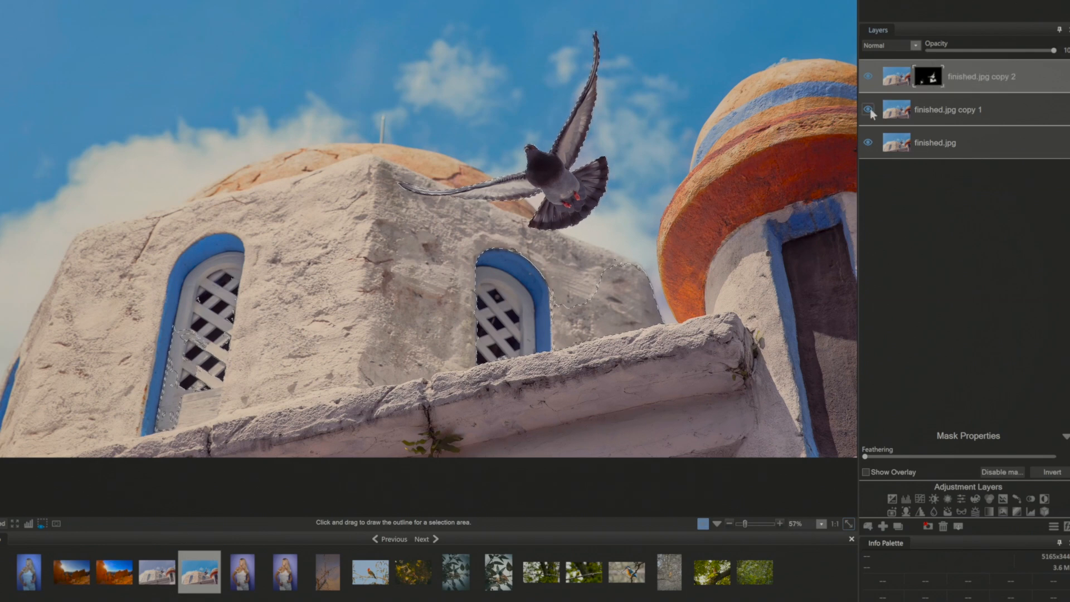
click(867, 109)
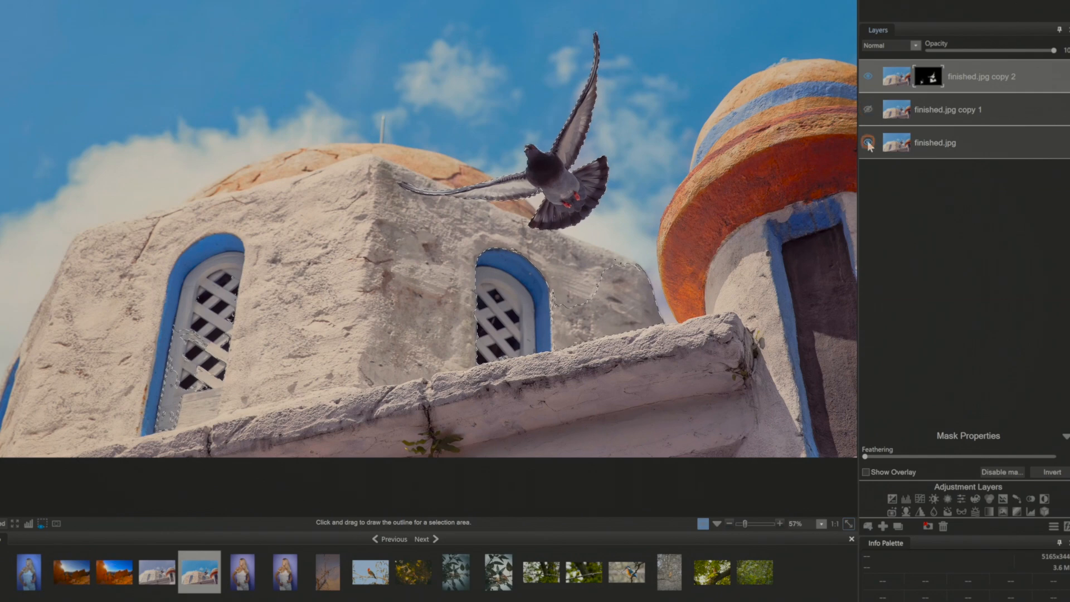
click(869, 142)
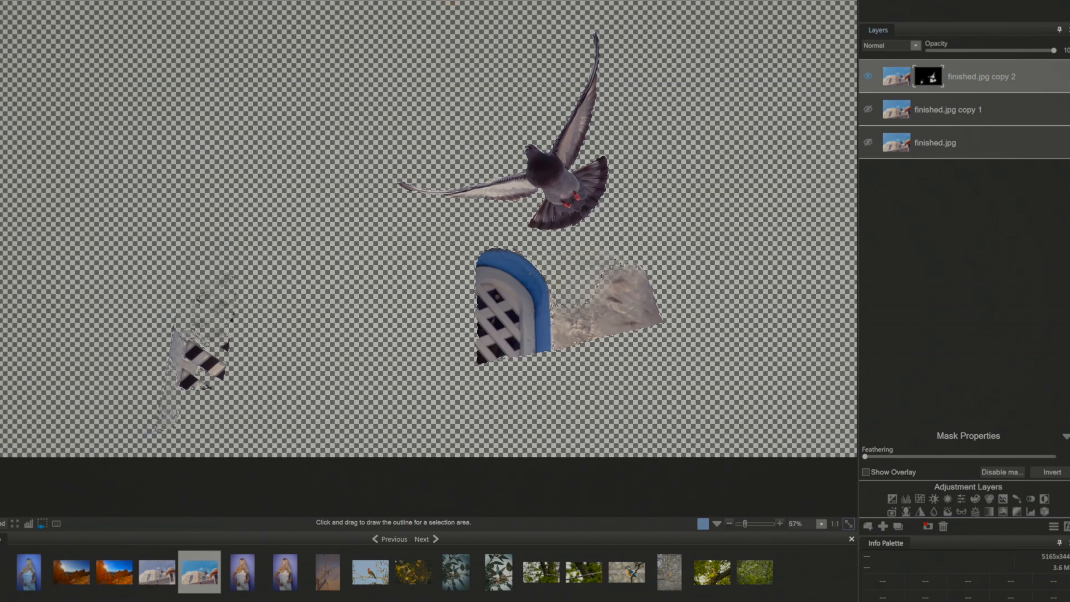
mouse_move(254, 239)
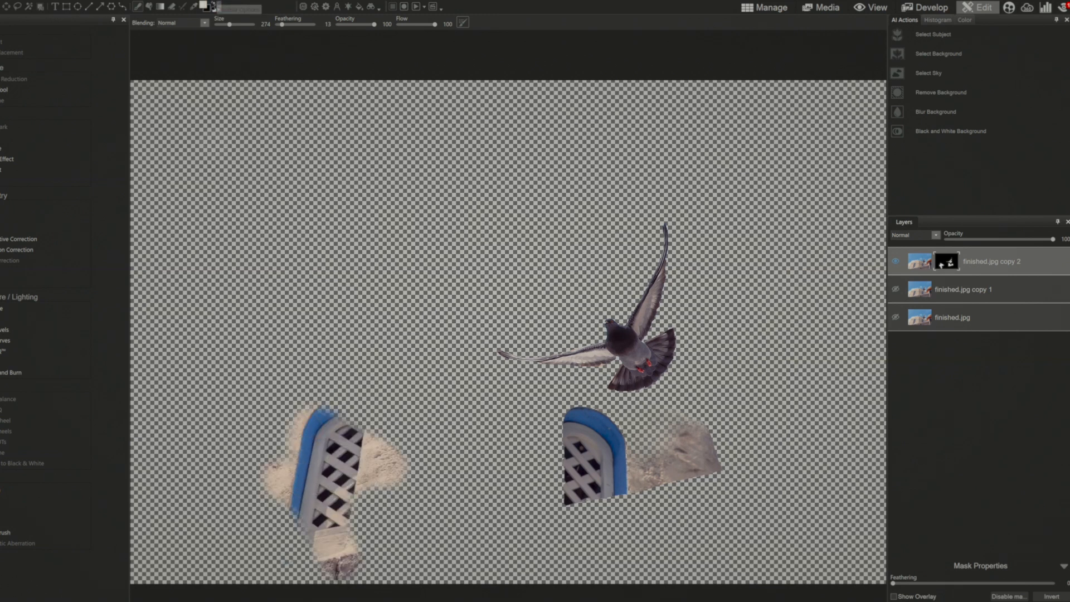
Brush the leftover left window and wall fragments out of the bird layer's mask.
click(214, 143)
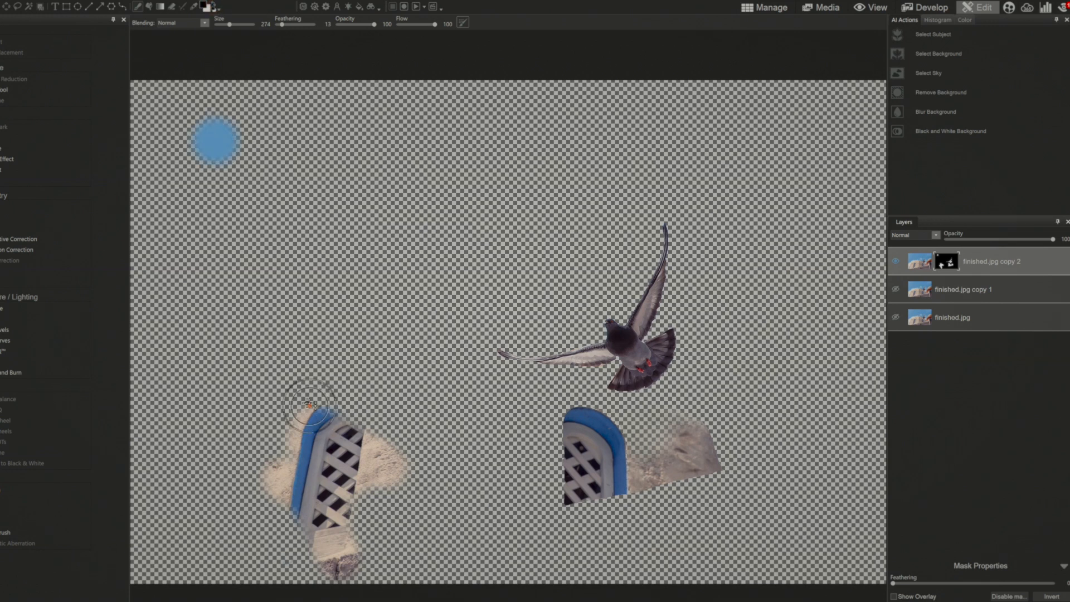
drag(314, 405, 276, 482)
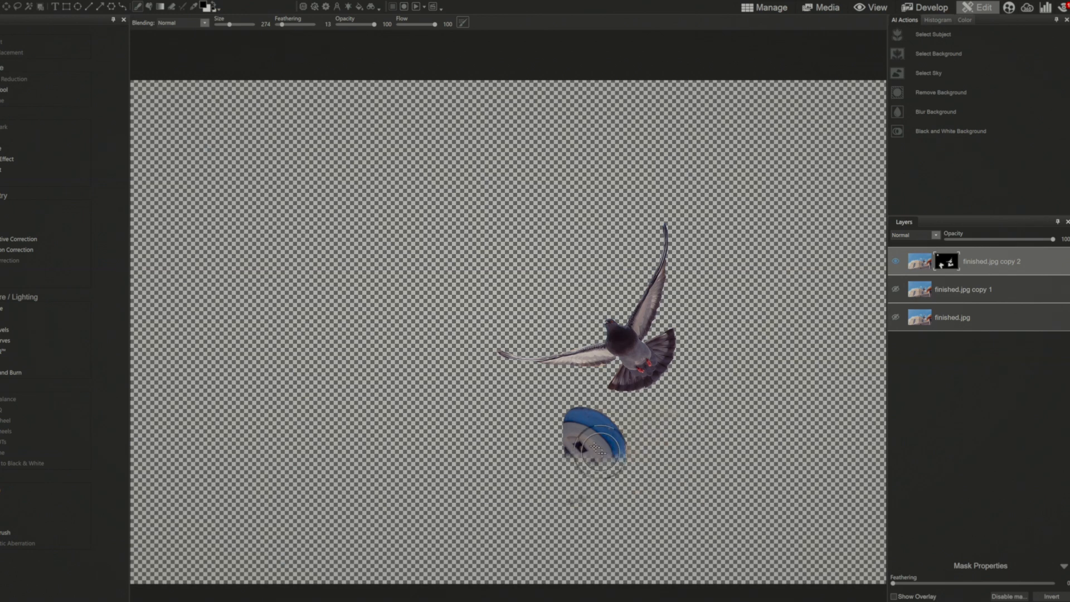
click(596, 449)
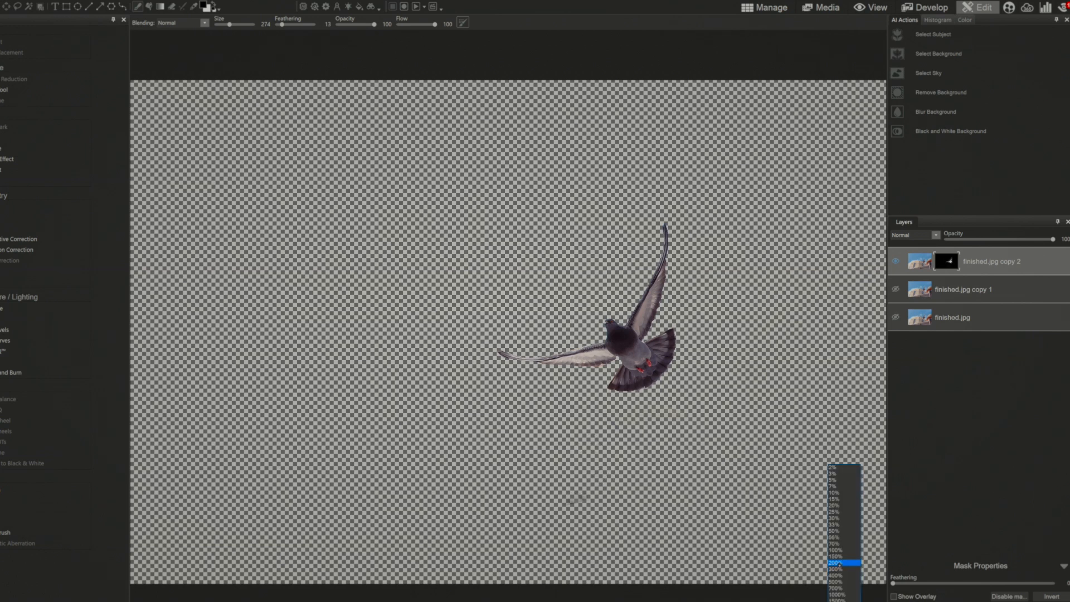
Zoom in on the bird and shrink the mask brush to about 20 for wing-edge cleanup.
click(841, 567)
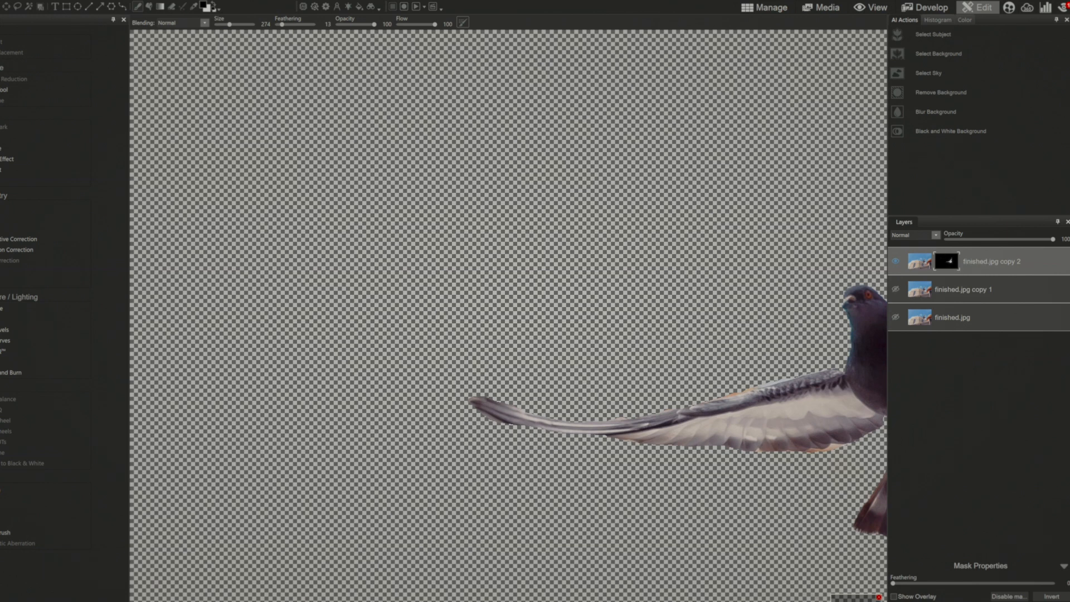
mouse_move(990, 261)
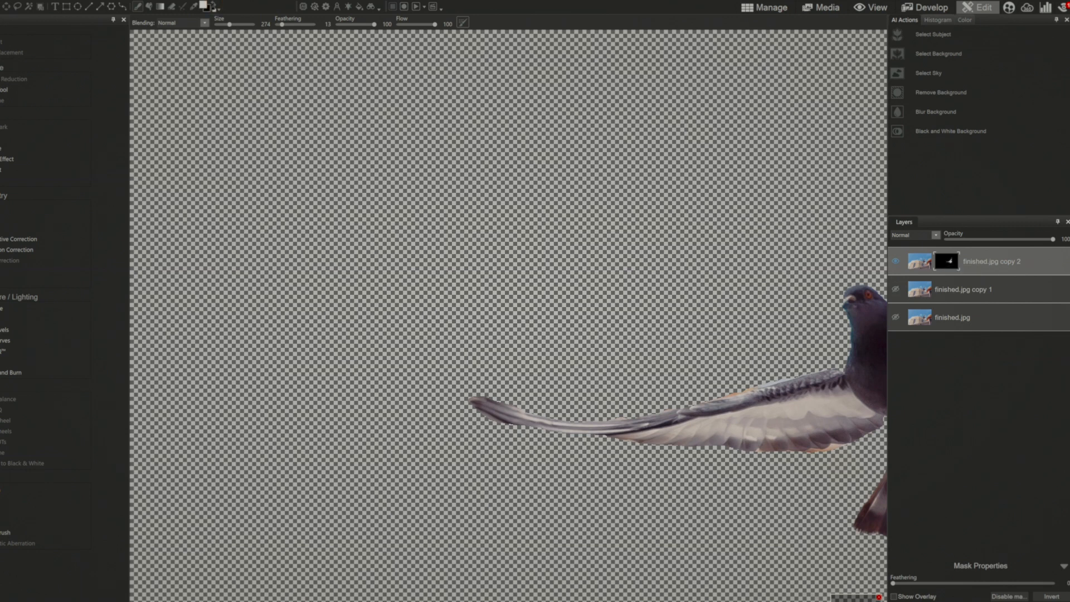
mouse_move(771, 390)
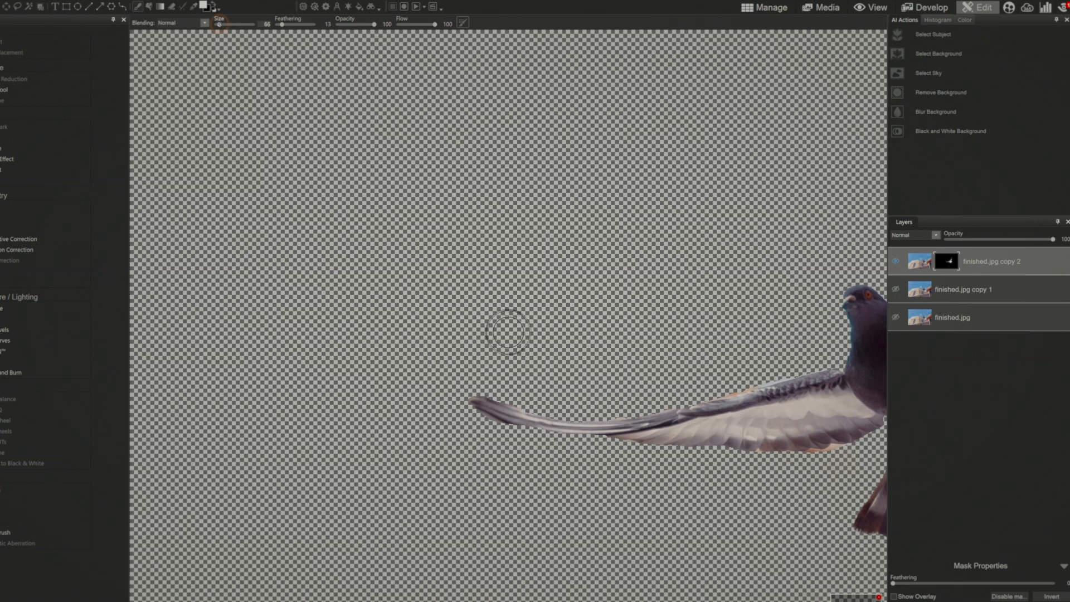
drag(235, 25, 222, 25)
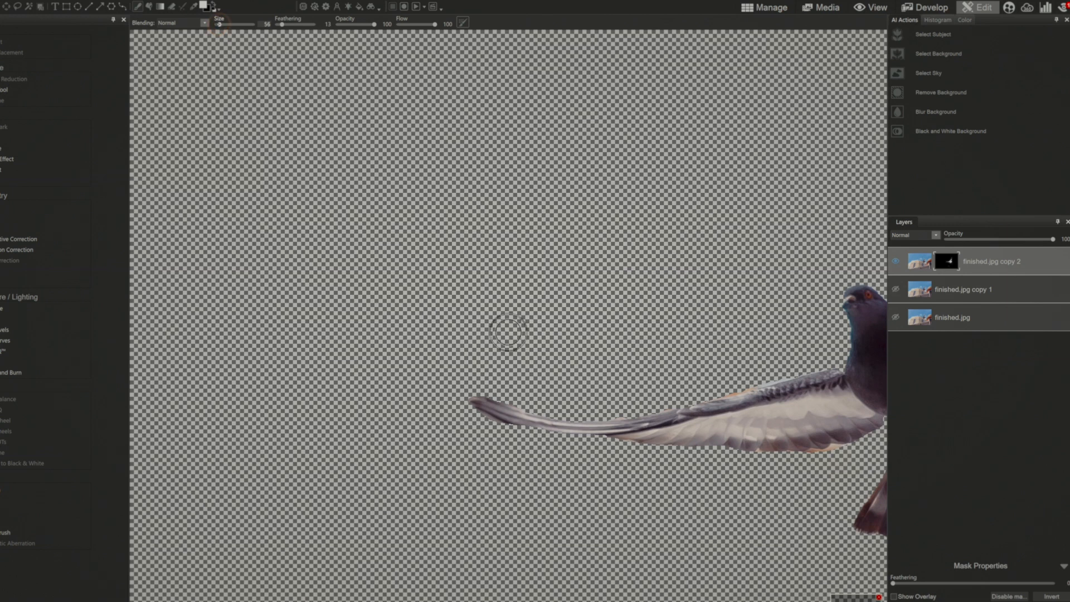
drag(241, 25, 217, 24)
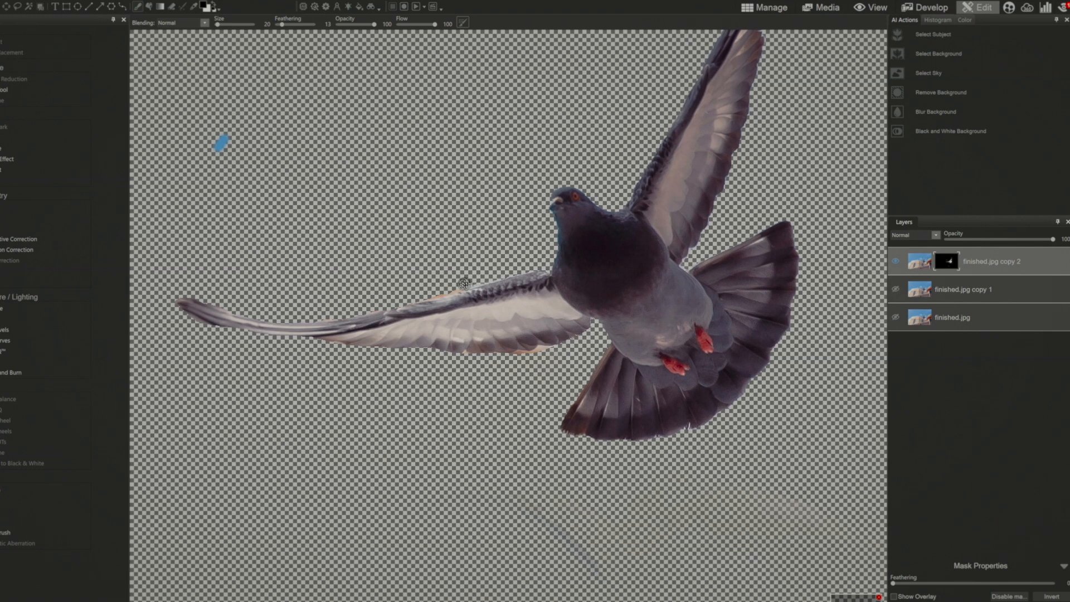
mouse_move(436, 291)
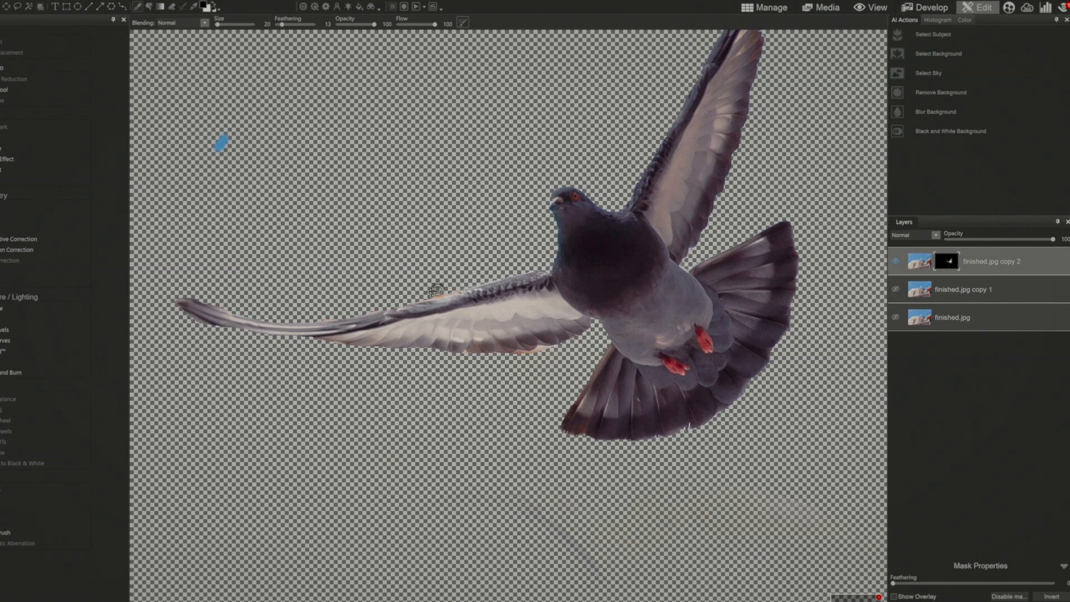
mouse_move(499, 272)
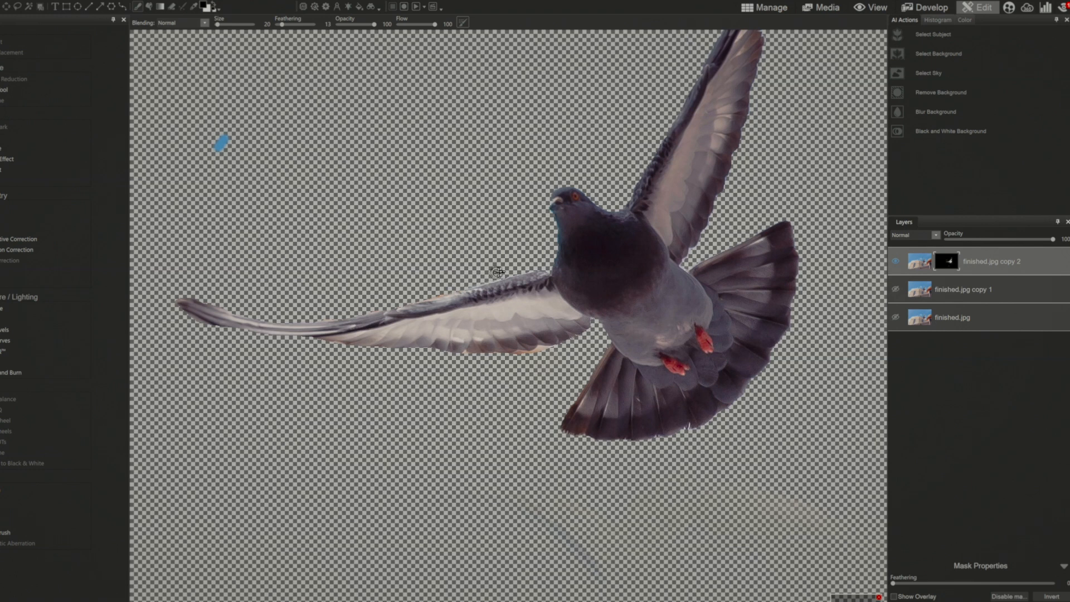
mouse_move(567, 387)
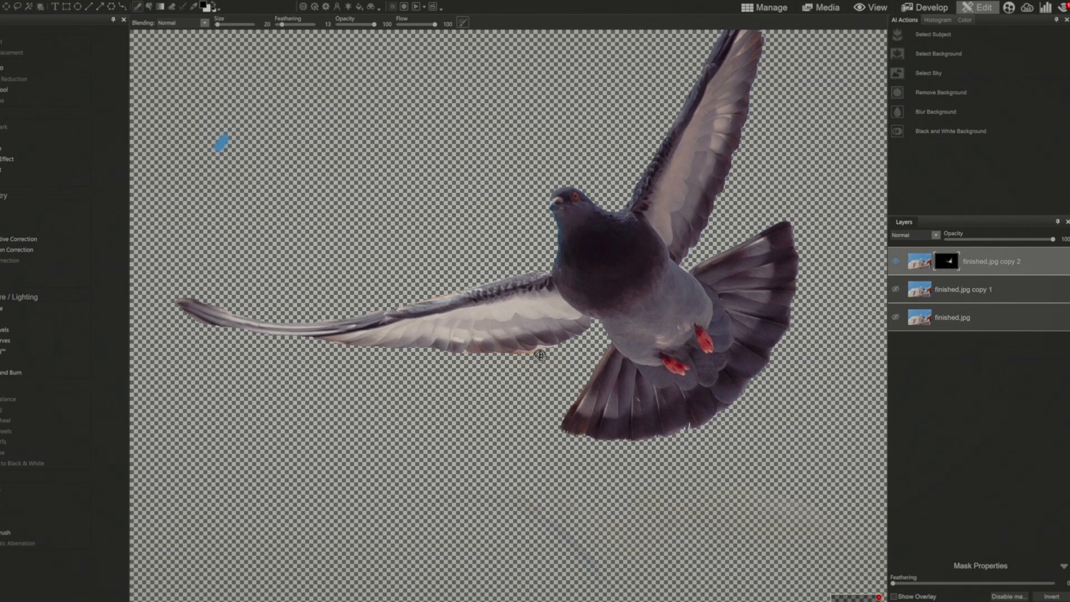
mouse_move(521, 358)
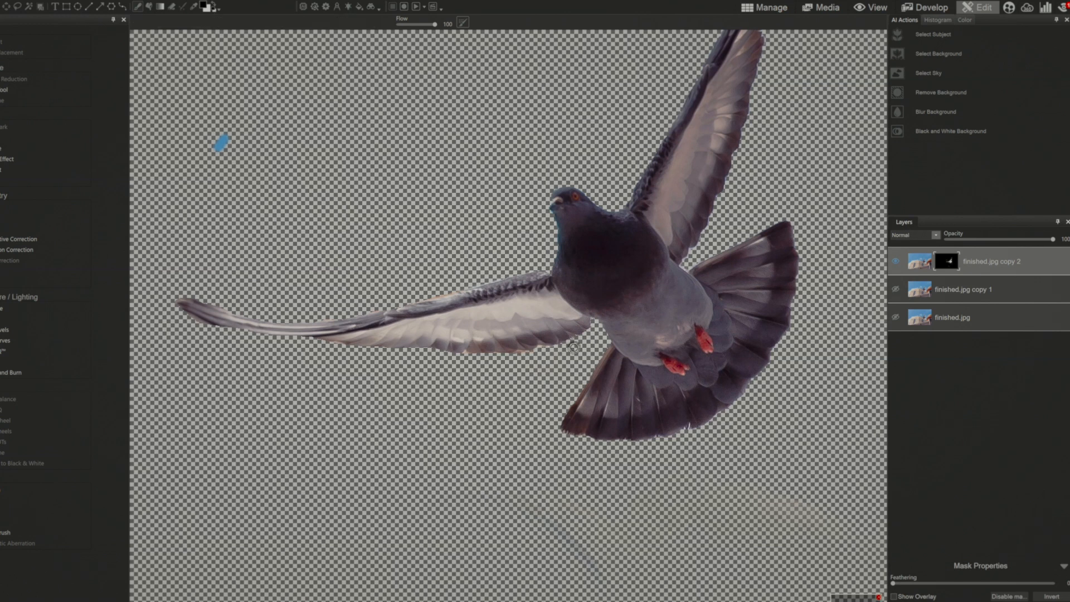
Rename the top layer BIRD and select the middle layer to name it Blur Layer.
click(205, 7)
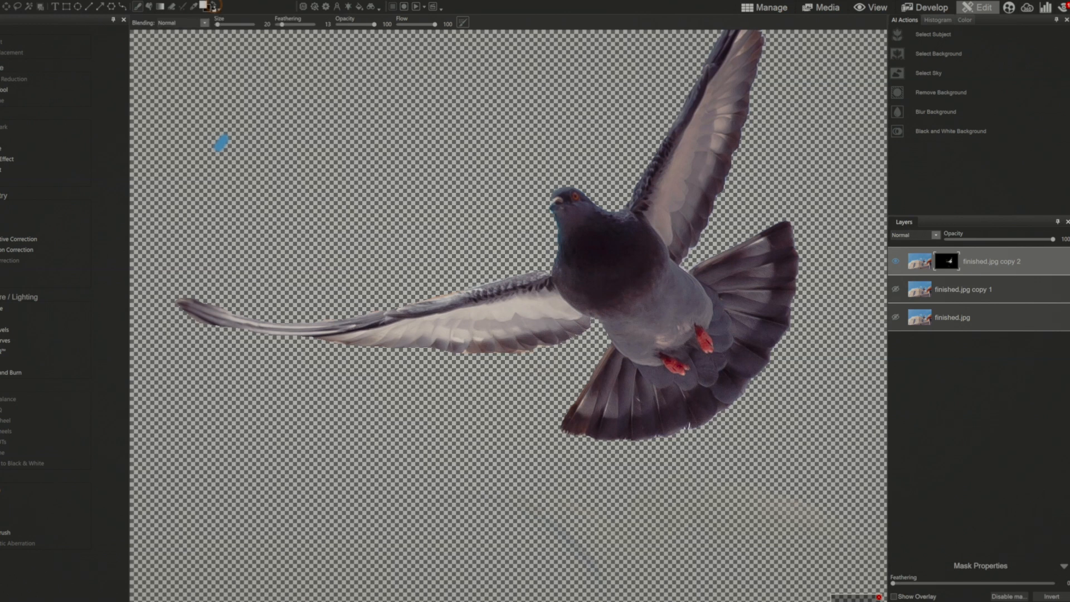
mouse_move(591, 318)
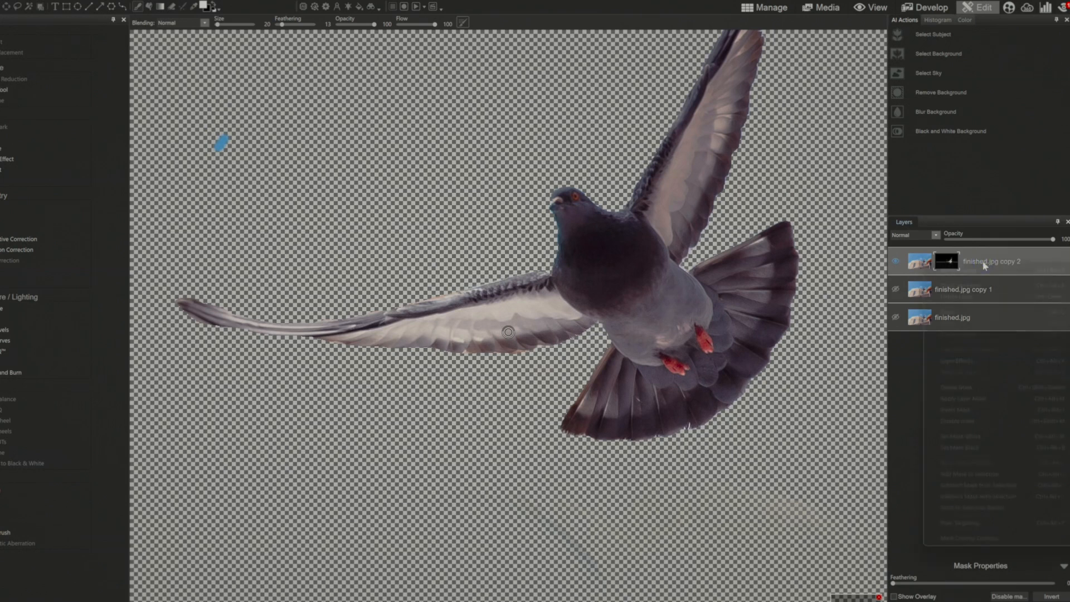
double_click(992, 261)
text(BIRD)
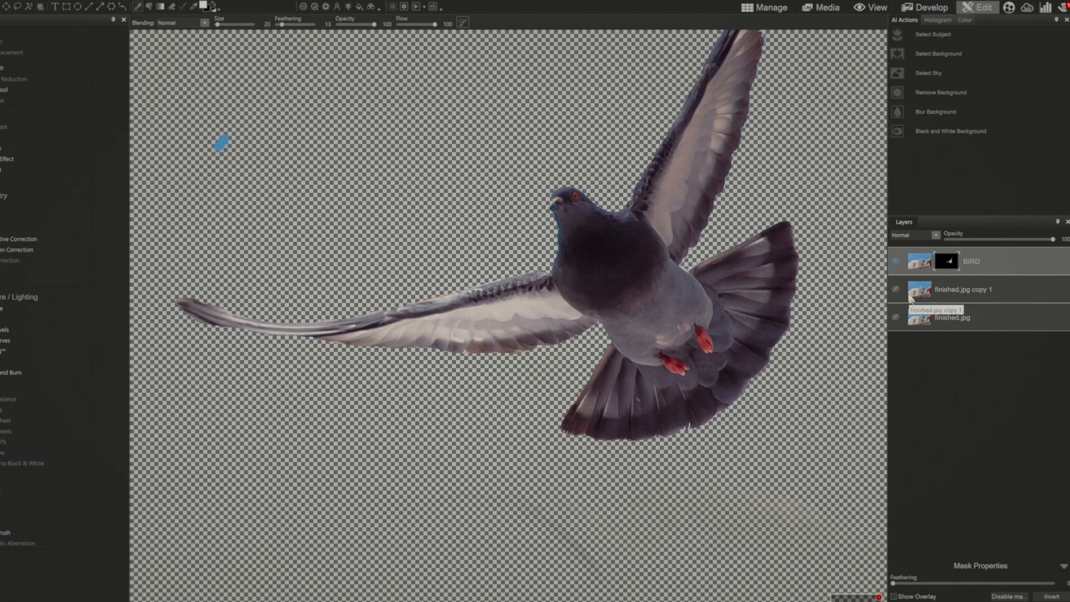
click(897, 290)
text(Blur Layer)
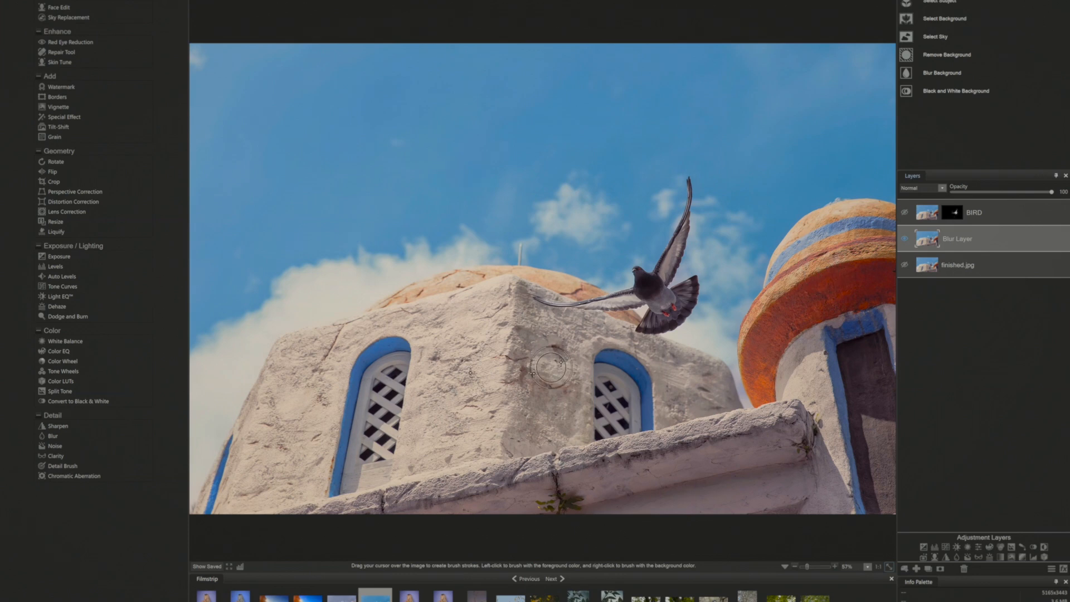
mouse_move(62, 437)
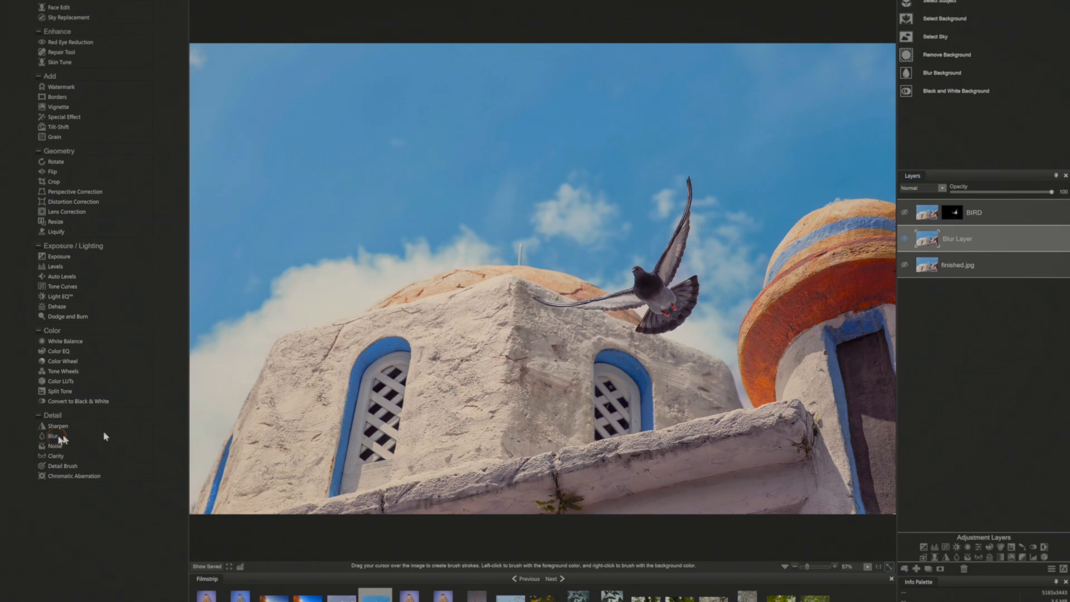
Apply a Lens Blur to the Blur Layer and settle its Amount at about 7.
click(51, 436)
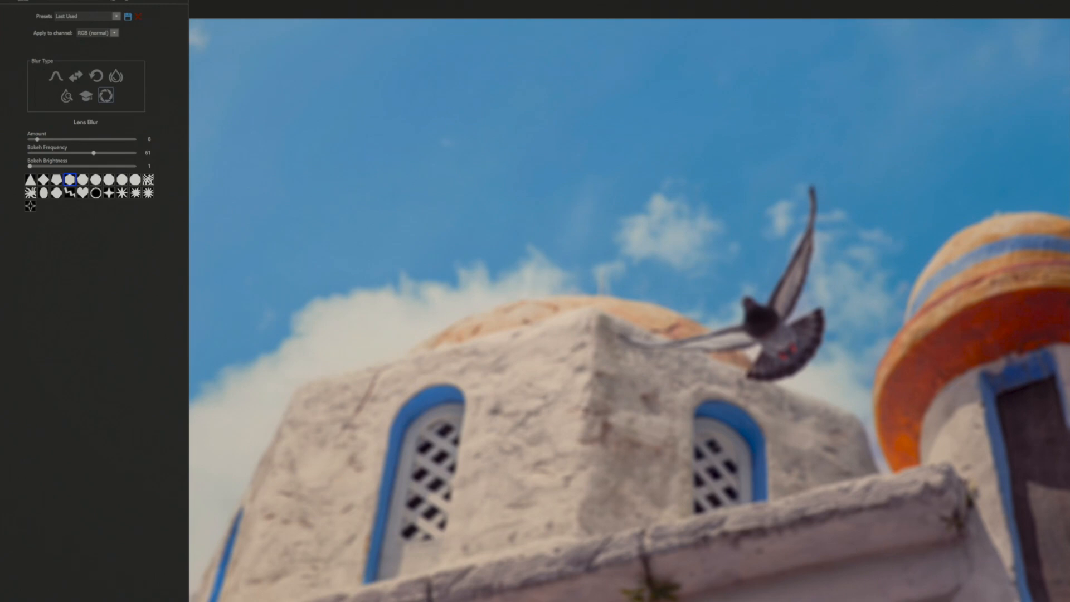
mouse_move(700, 268)
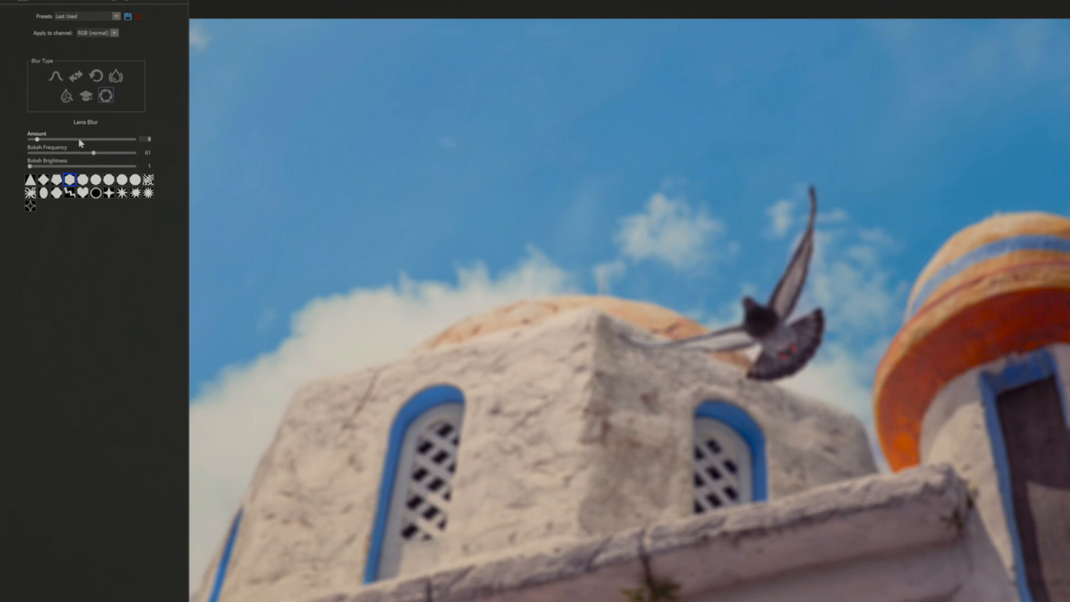
drag(32, 140, 67, 140)
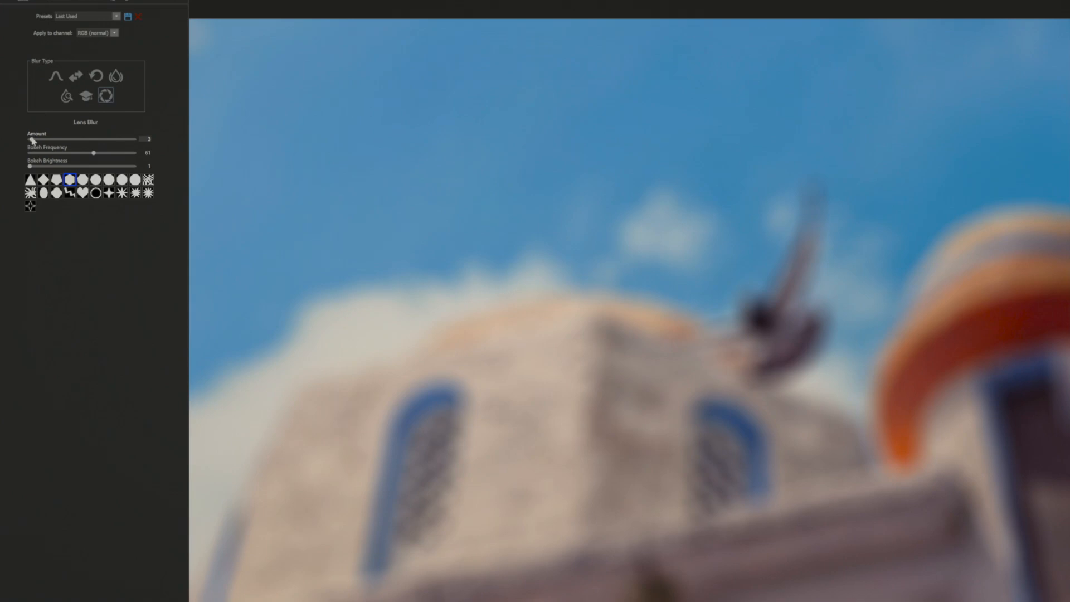
mouse_move(32, 142)
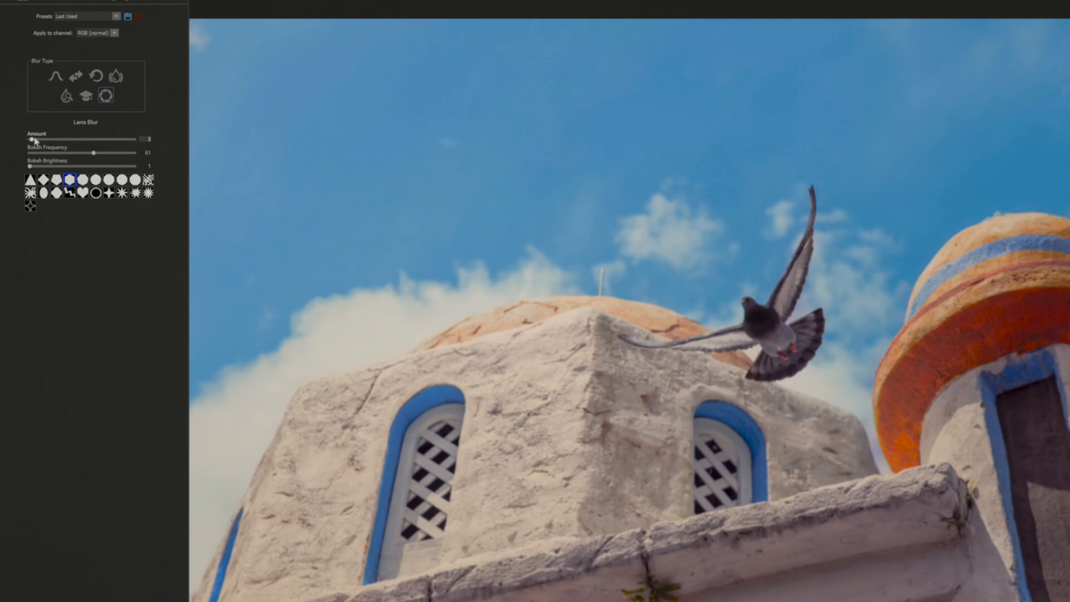
drag(32, 139, 41, 139)
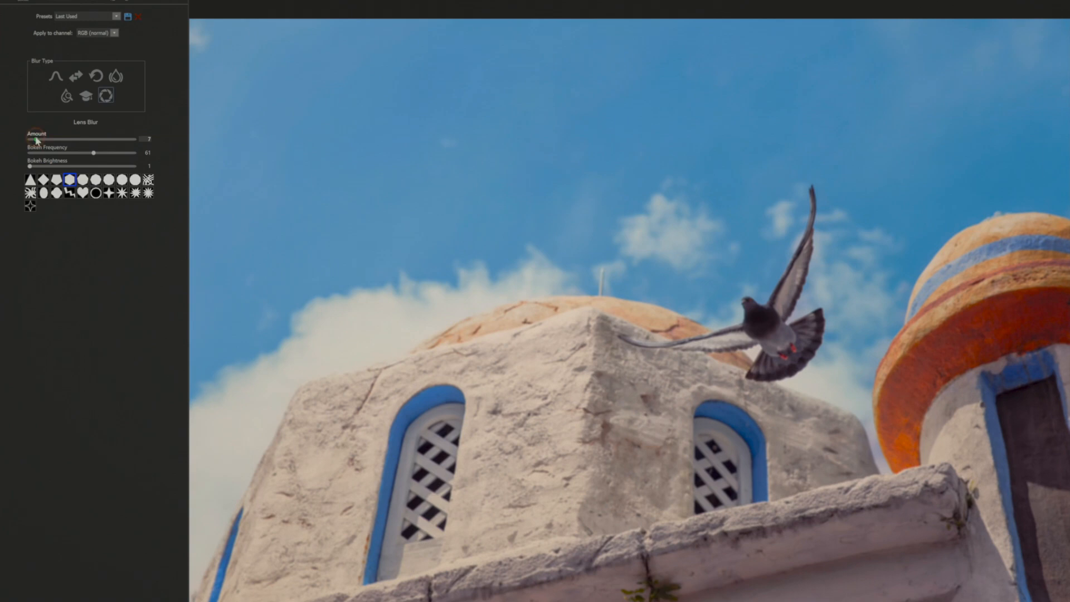
drag(35, 139, 43, 139)
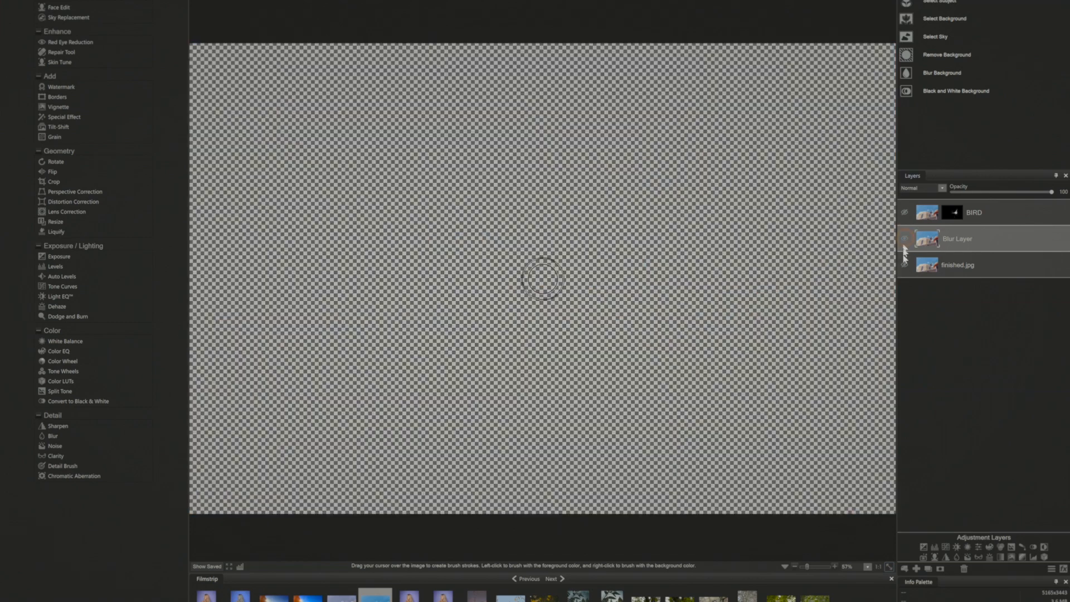
Make the Blur Layer visible again so the church scene shows.
click(904, 265)
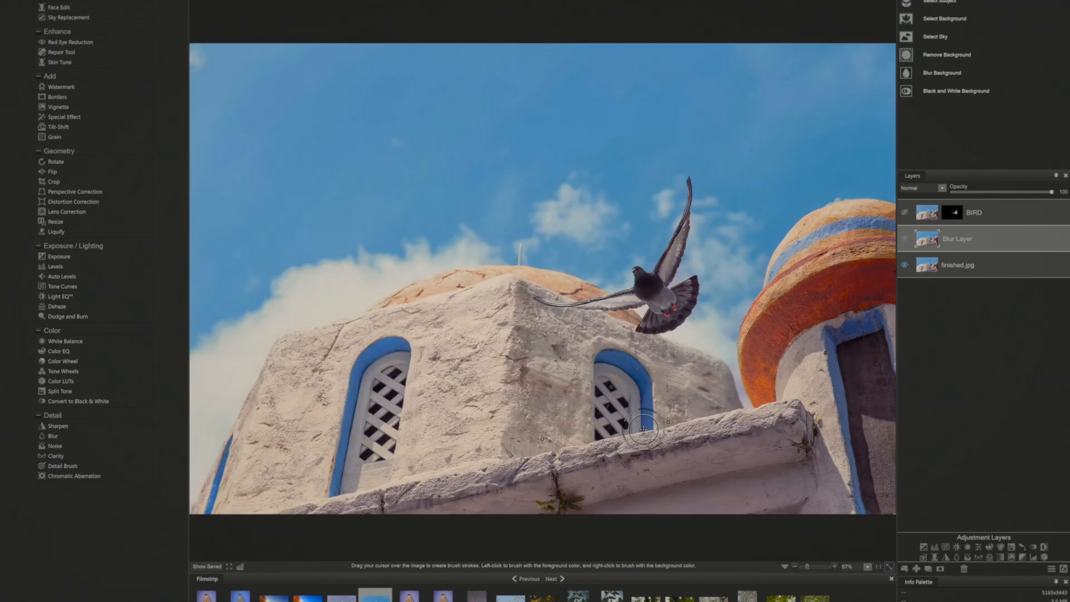
mouse_move(550, 522)
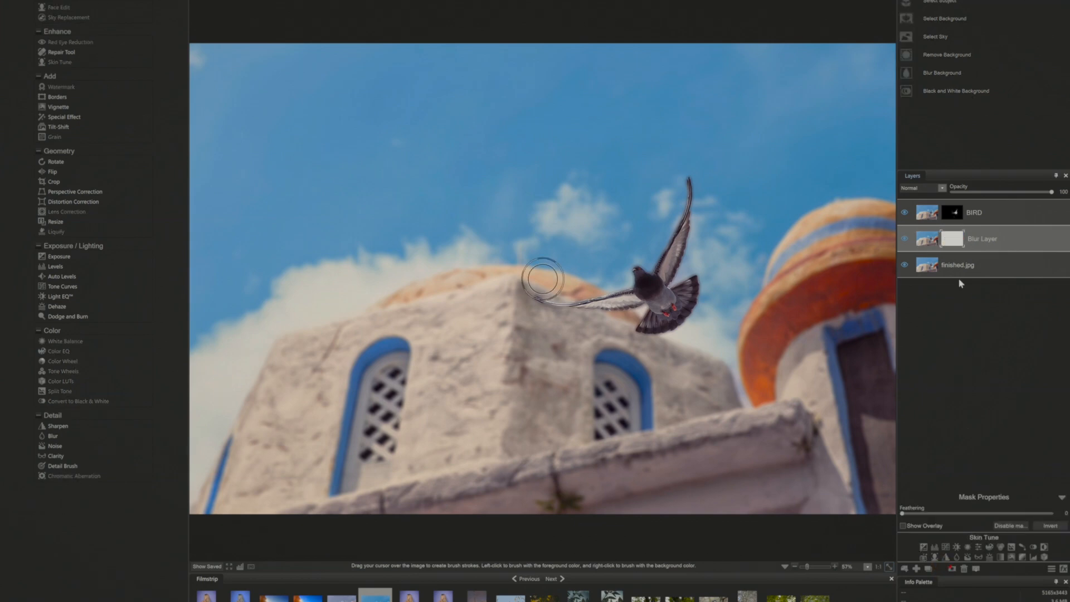
mouse_move(961, 268)
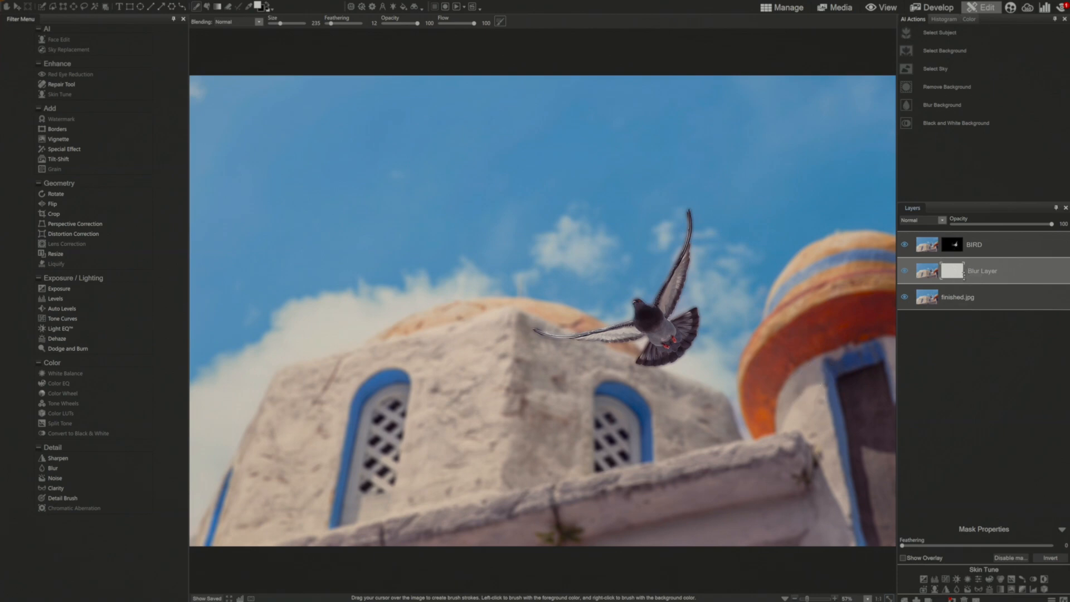
mouse_move(961, 288)
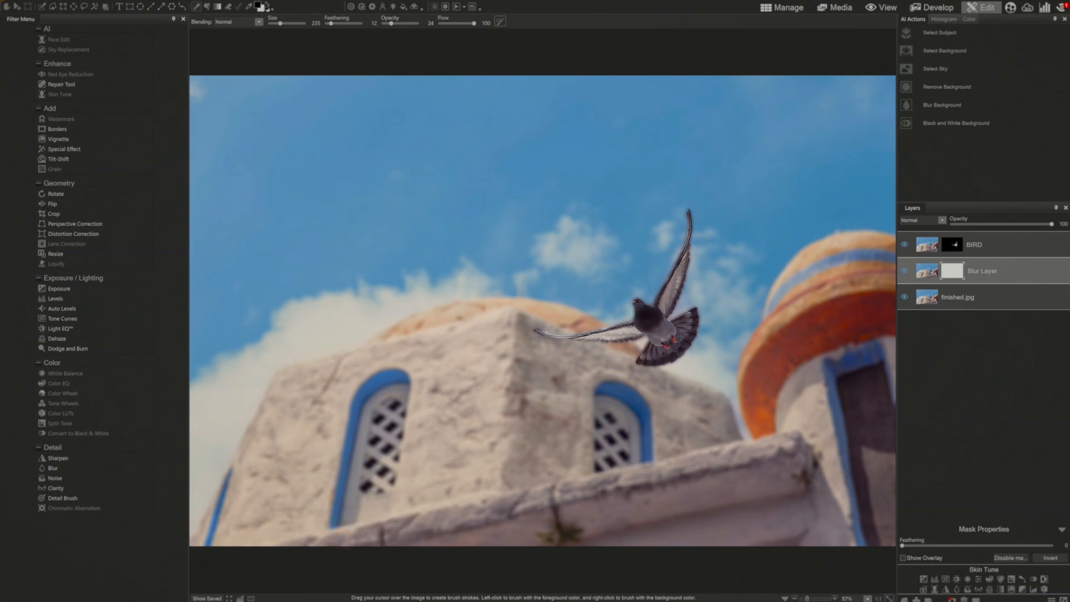
mouse_move(558, 513)
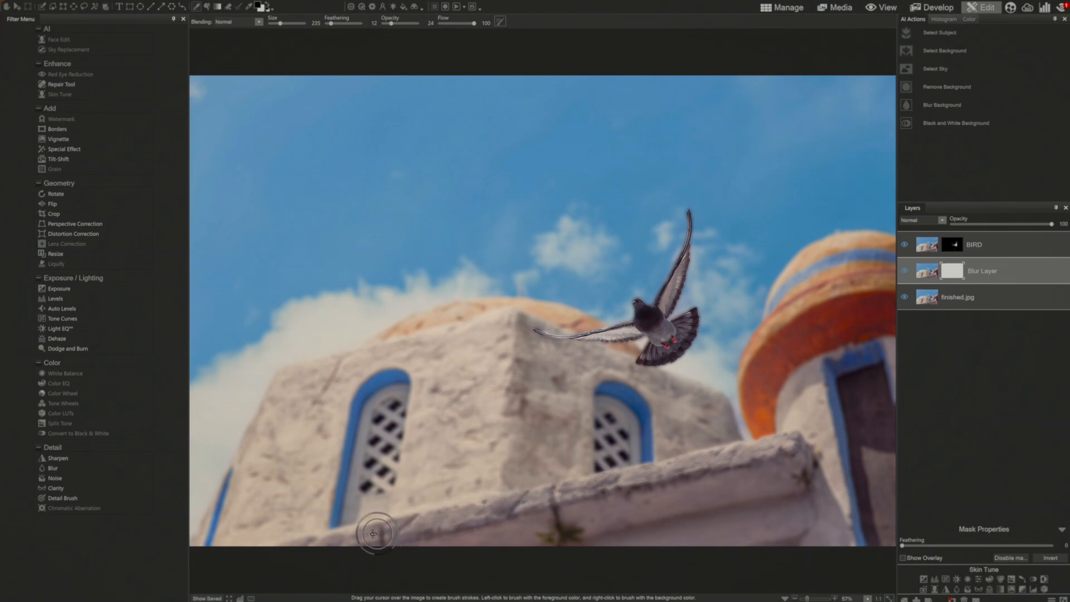
mouse_move(261, 579)
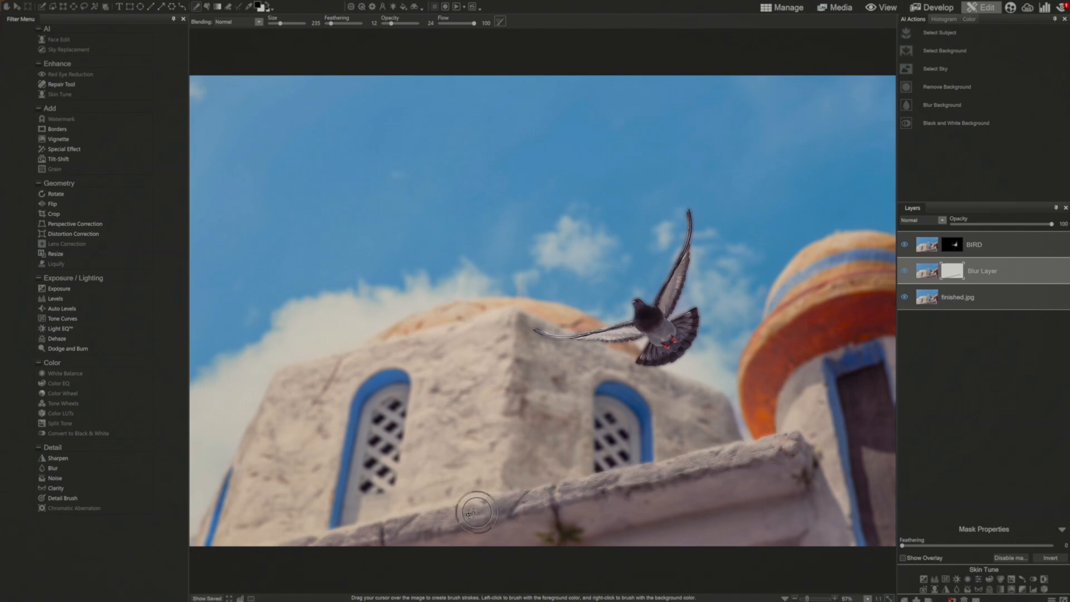
mouse_move(763, 466)
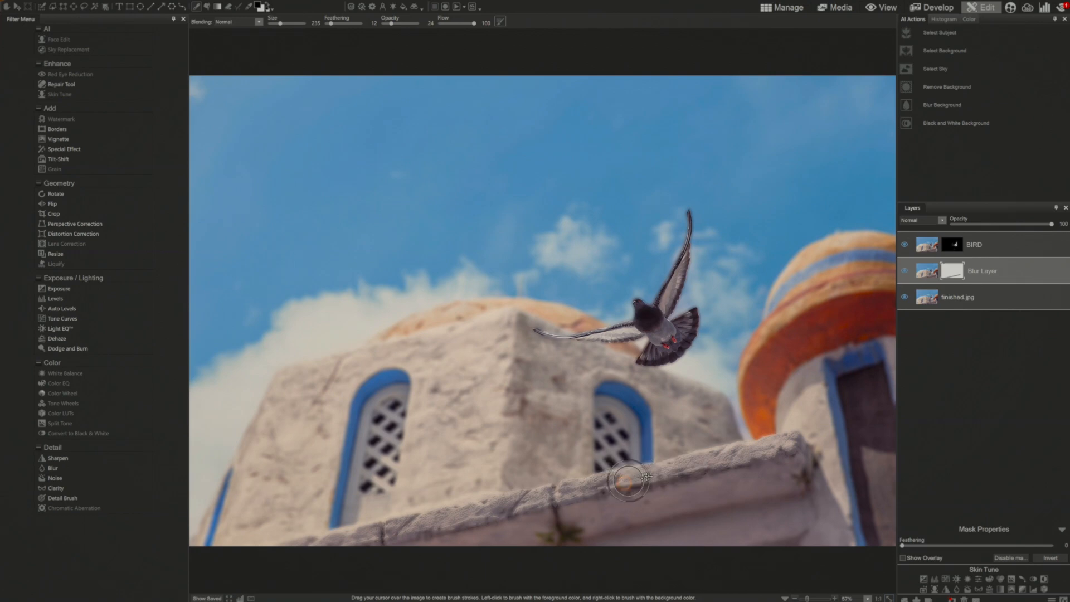
mouse_move(737, 442)
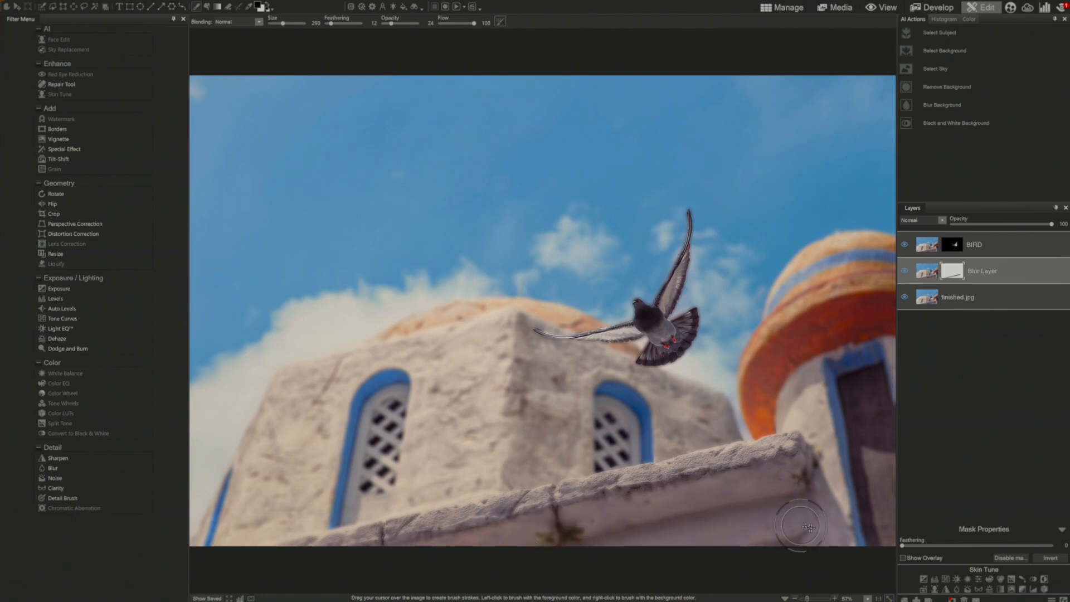
mouse_move(431, 568)
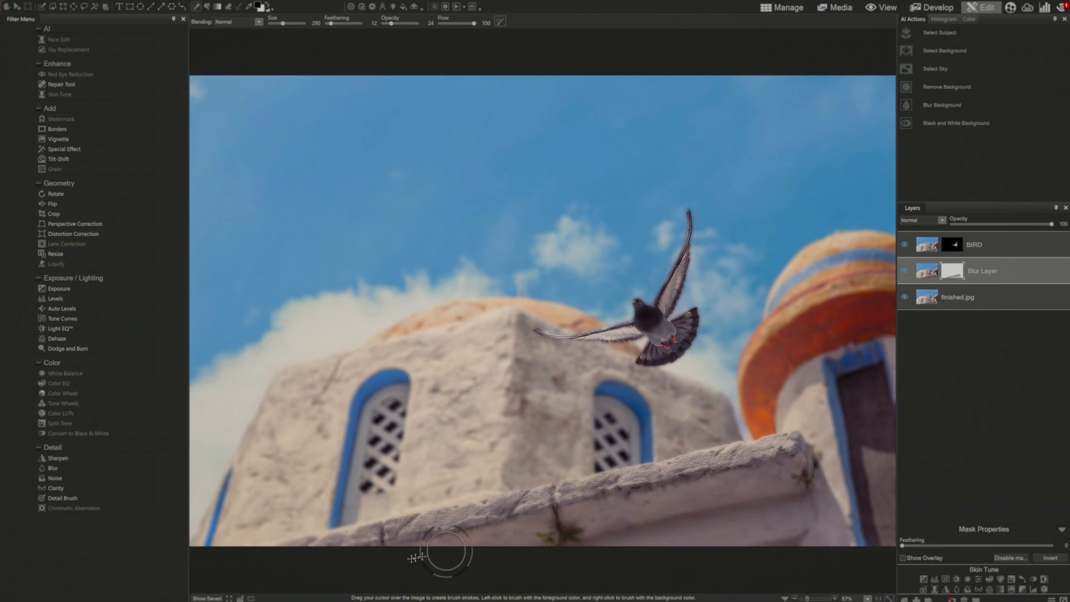
mouse_move(811, 476)
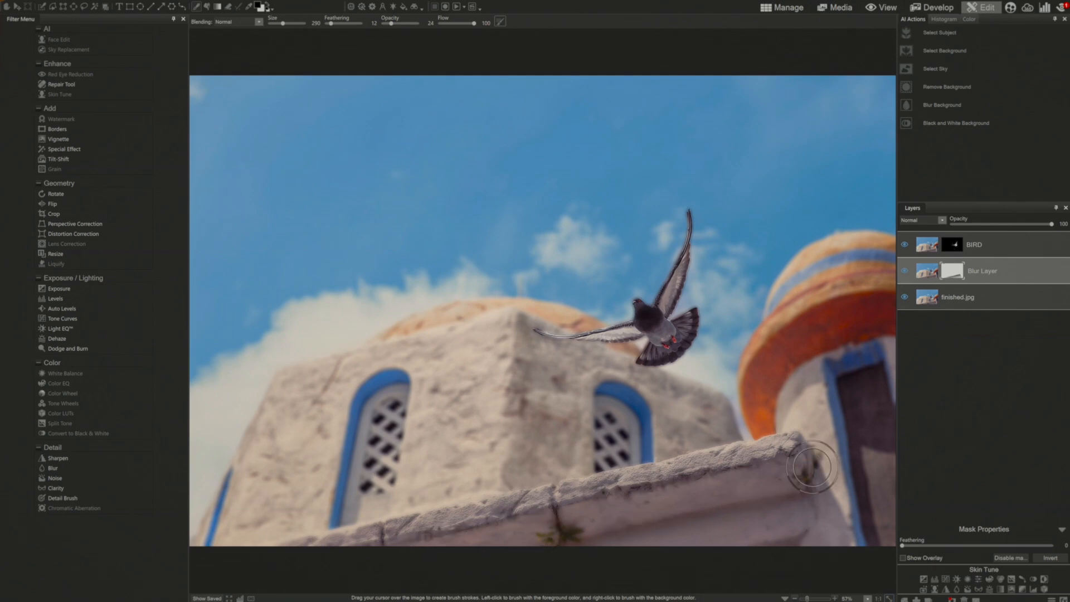
mouse_move(787, 412)
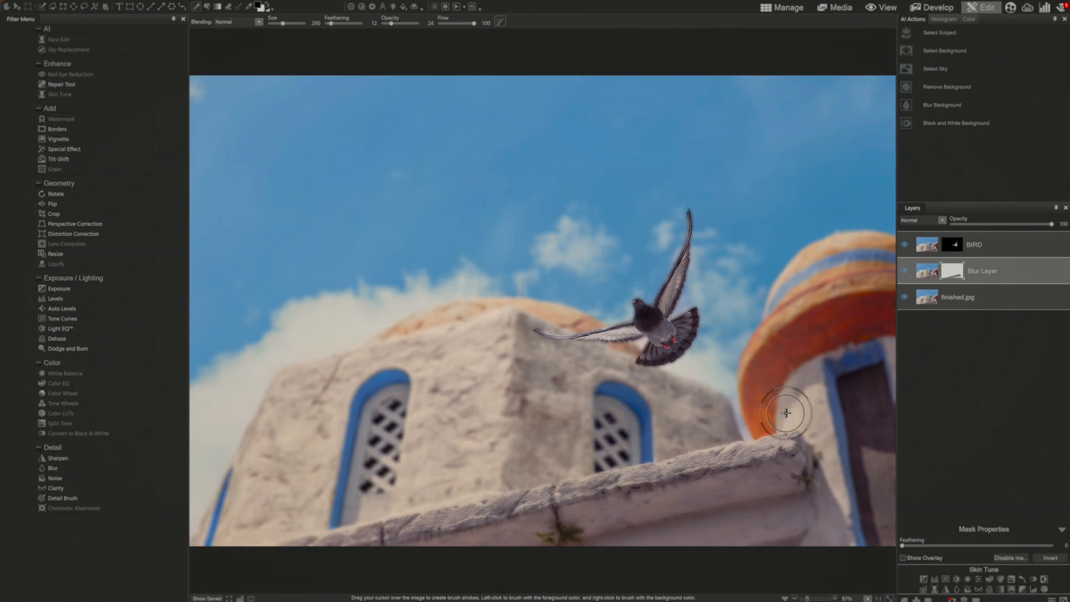
mouse_move(832, 320)
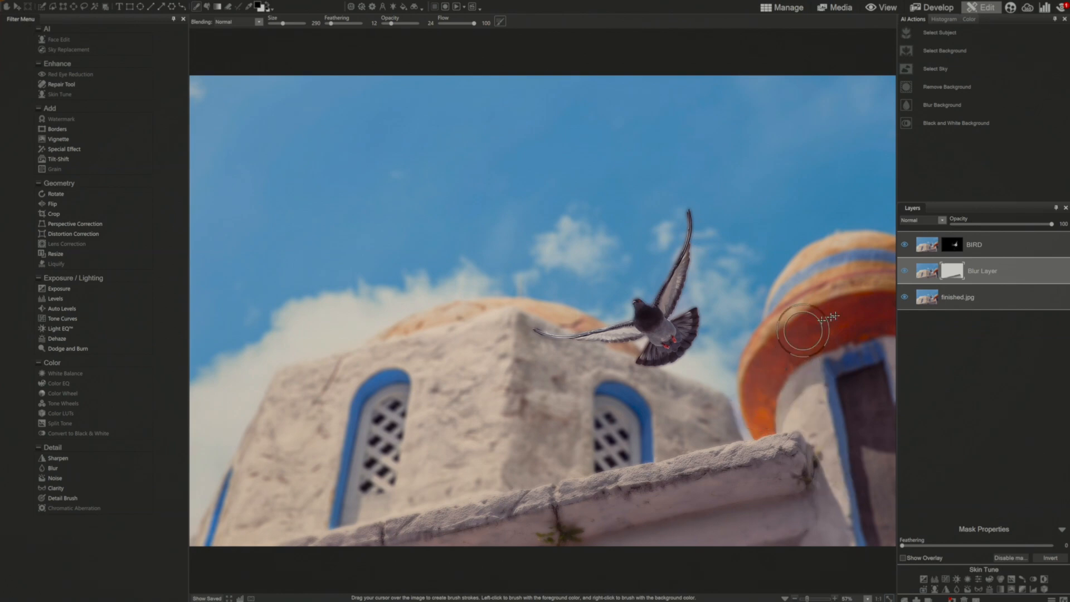
mouse_move(854, 536)
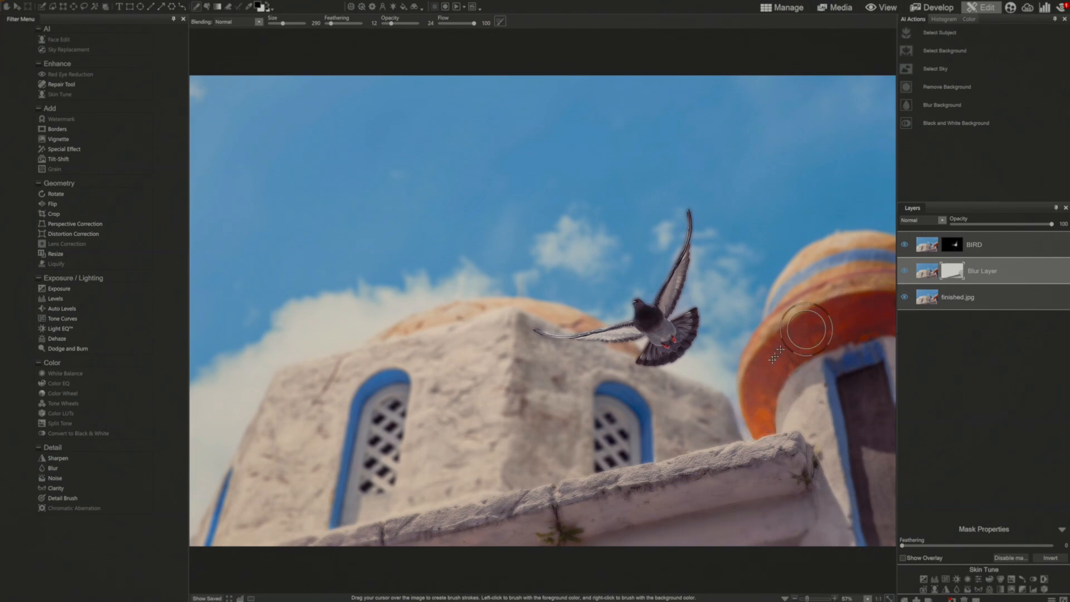
mouse_move(850, 543)
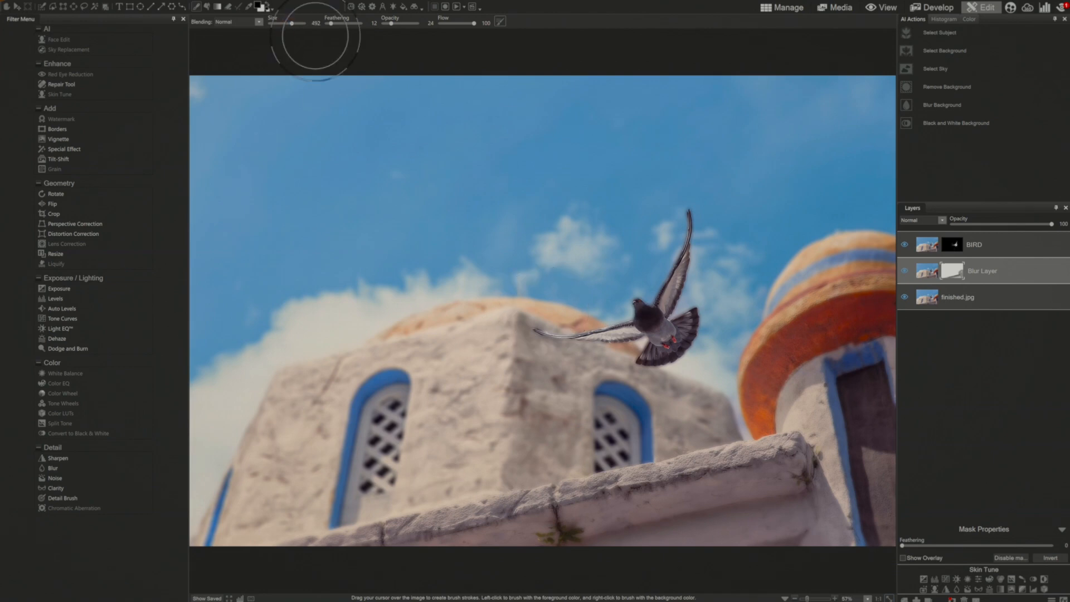
Enlarge the mask brush to around 550 for a broad bottom-edge stroke.
drag(279, 24, 300, 23)
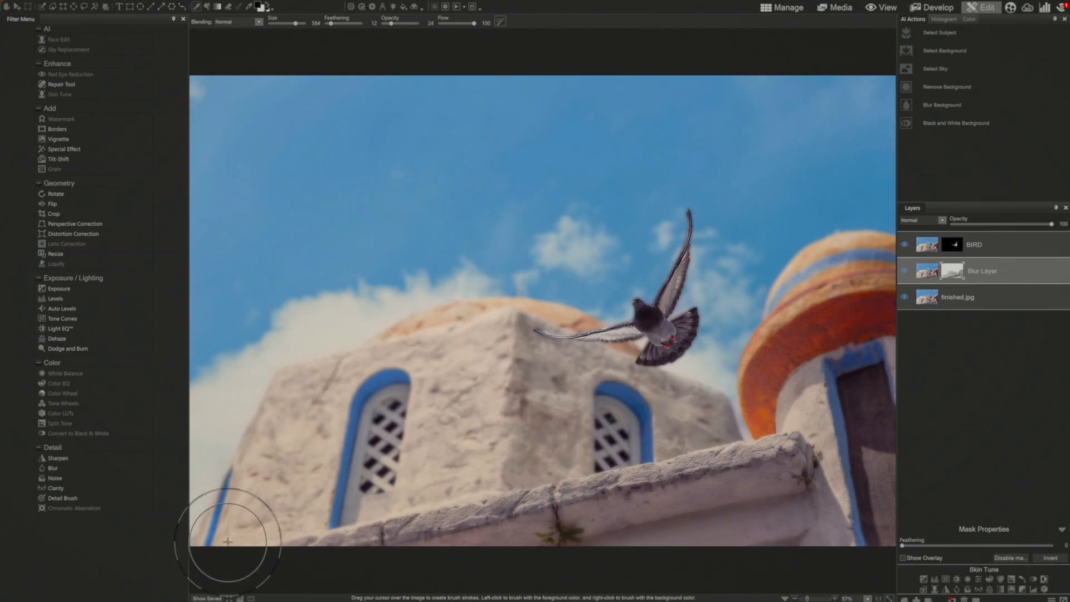
mouse_move(750, 453)
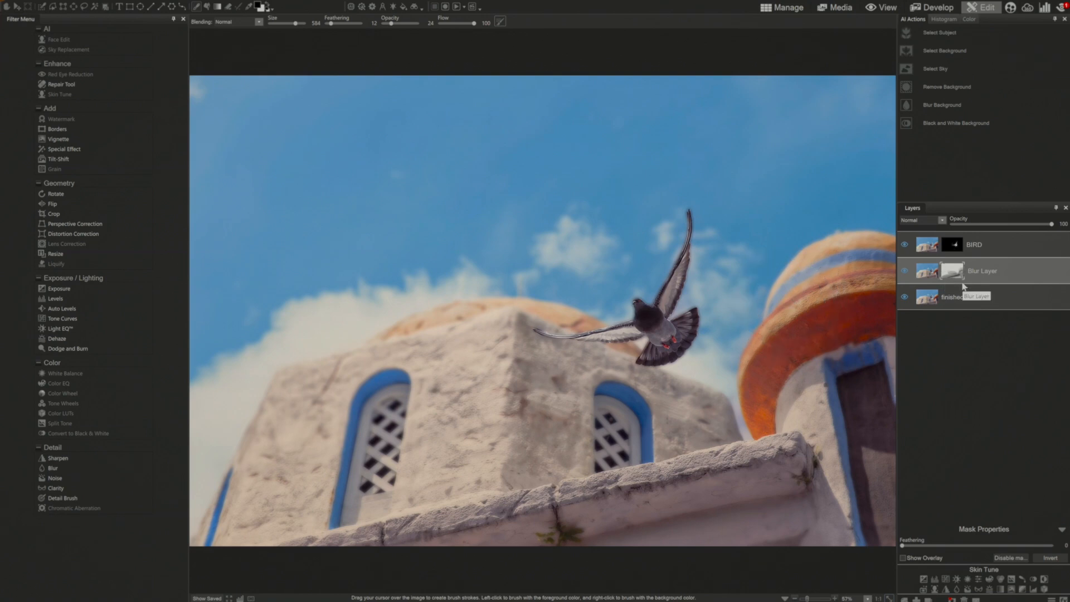
mouse_move(649, 489)
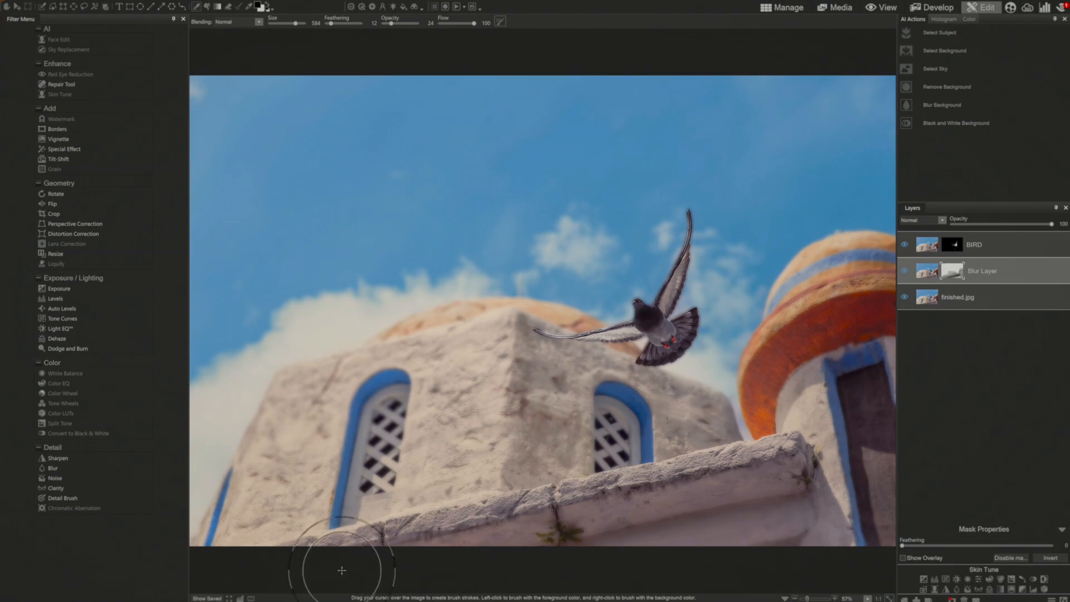
mouse_move(464, 571)
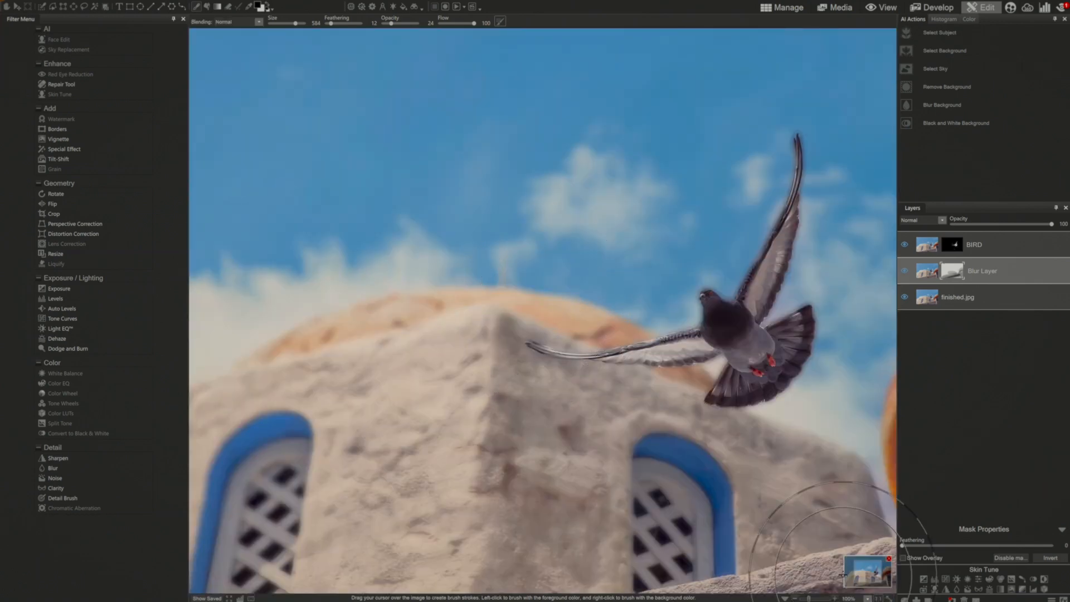
mouse_move(823, 544)
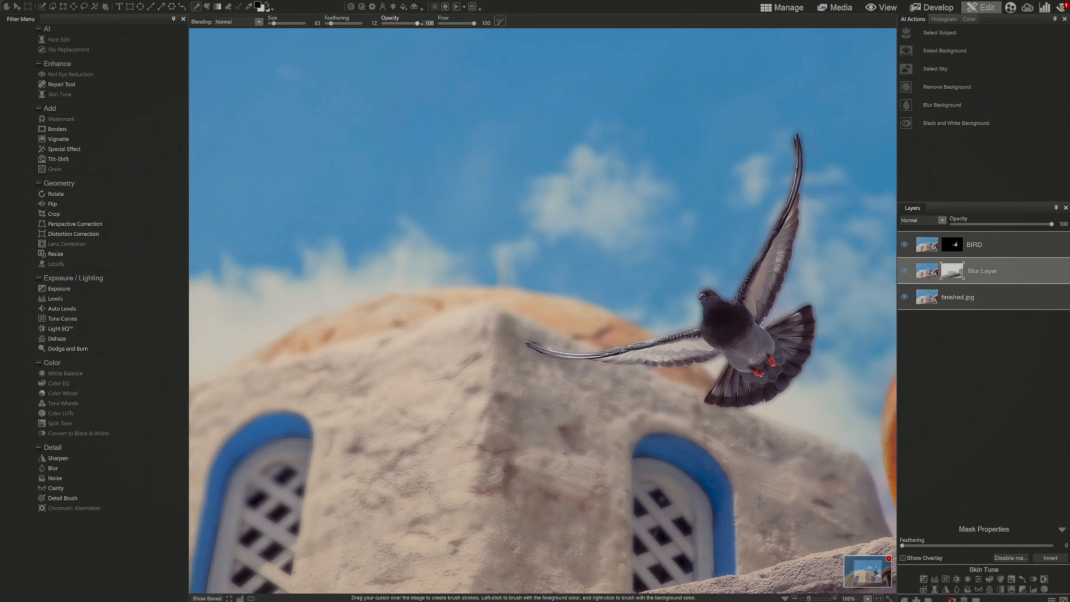
mouse_move(758, 254)
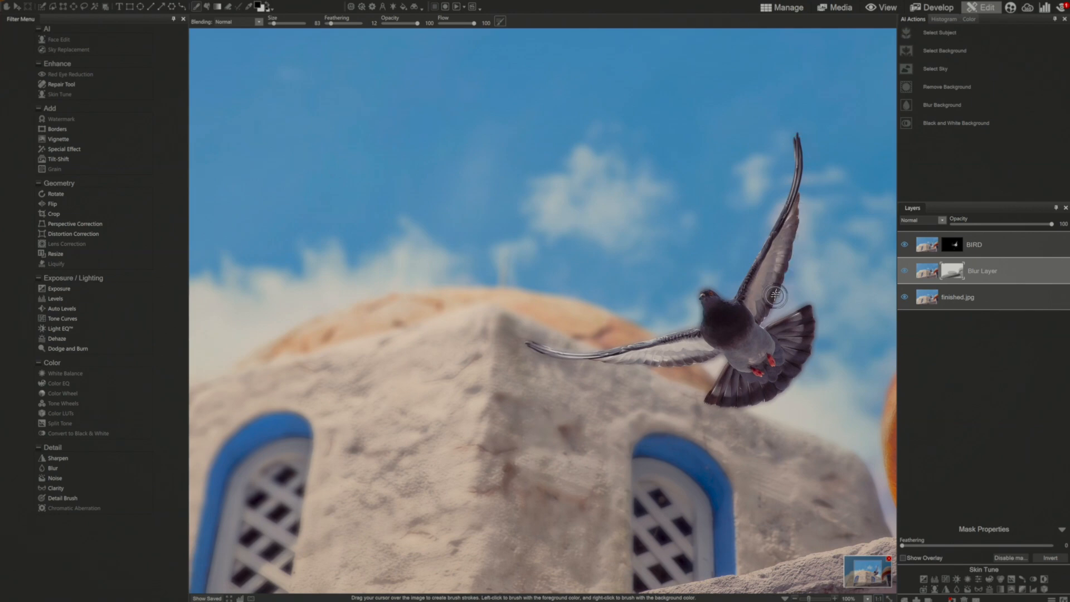
mouse_move(807, 317)
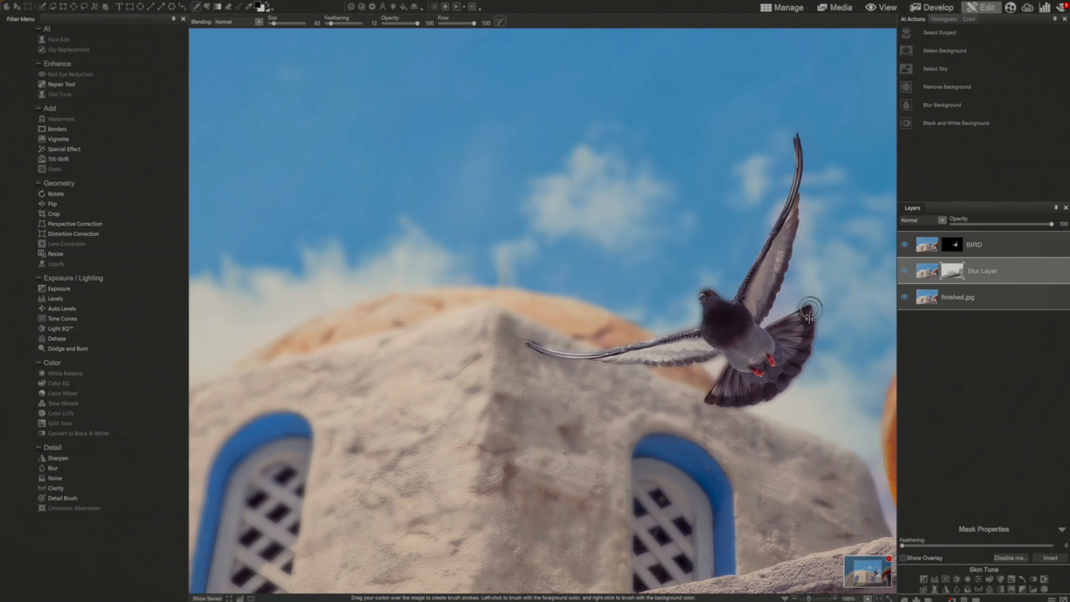
Paint the blur fringe off the bird's right and left wing edges on the mask.
drag(809, 317, 759, 399)
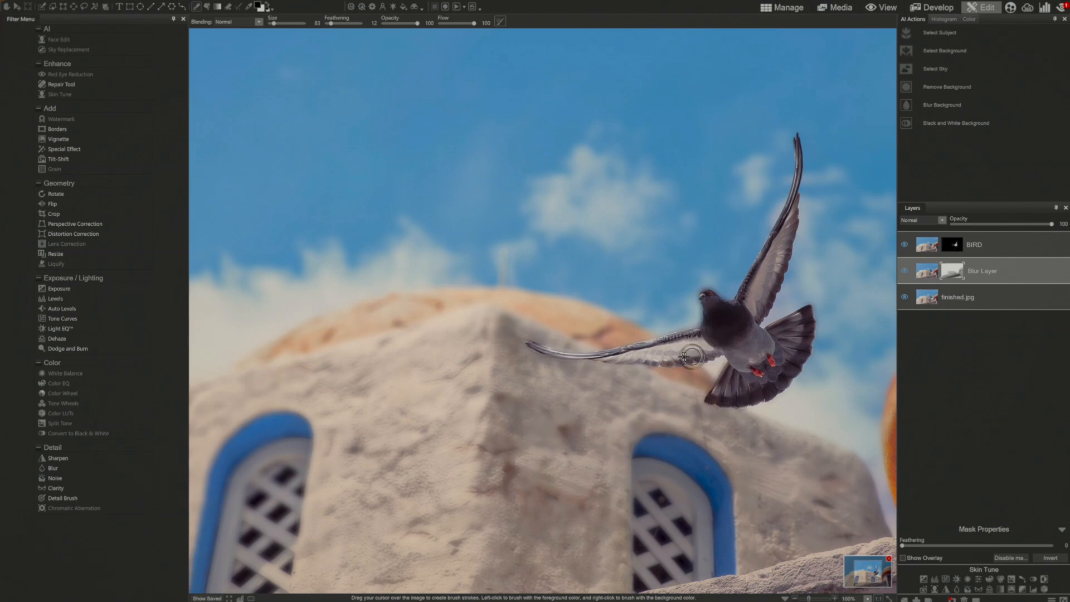
mouse_move(683, 345)
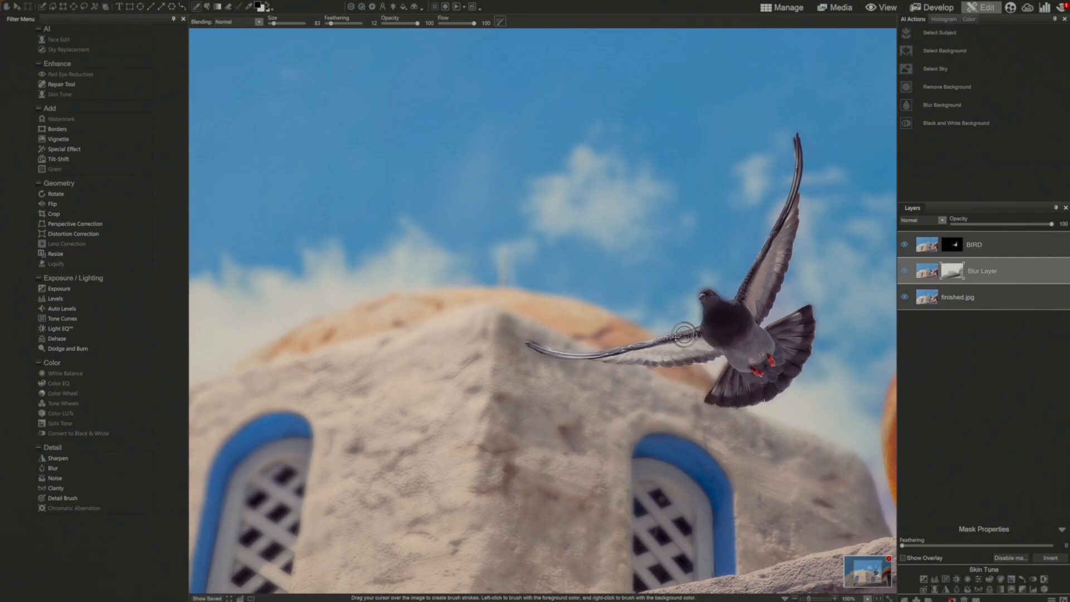
drag(683, 331, 703, 289)
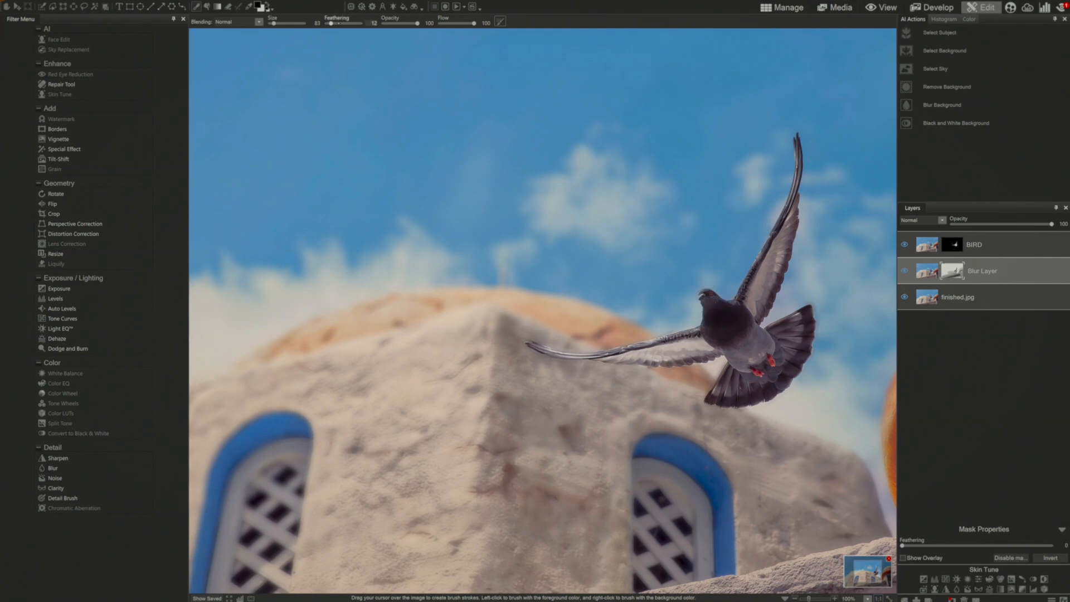
mouse_move(275, 113)
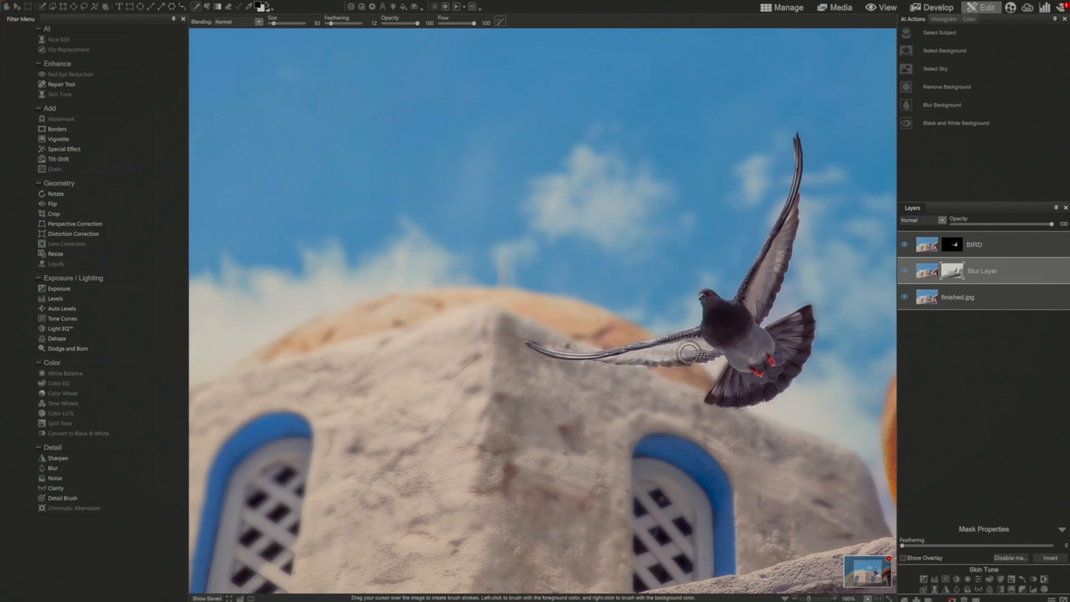
mouse_move(719, 294)
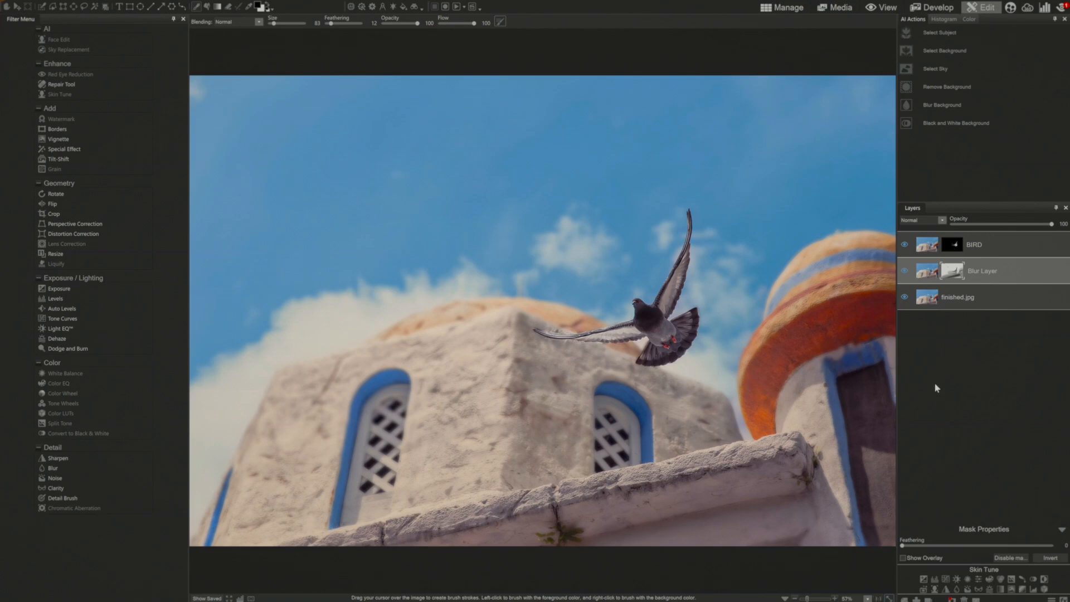
mouse_move(926, 257)
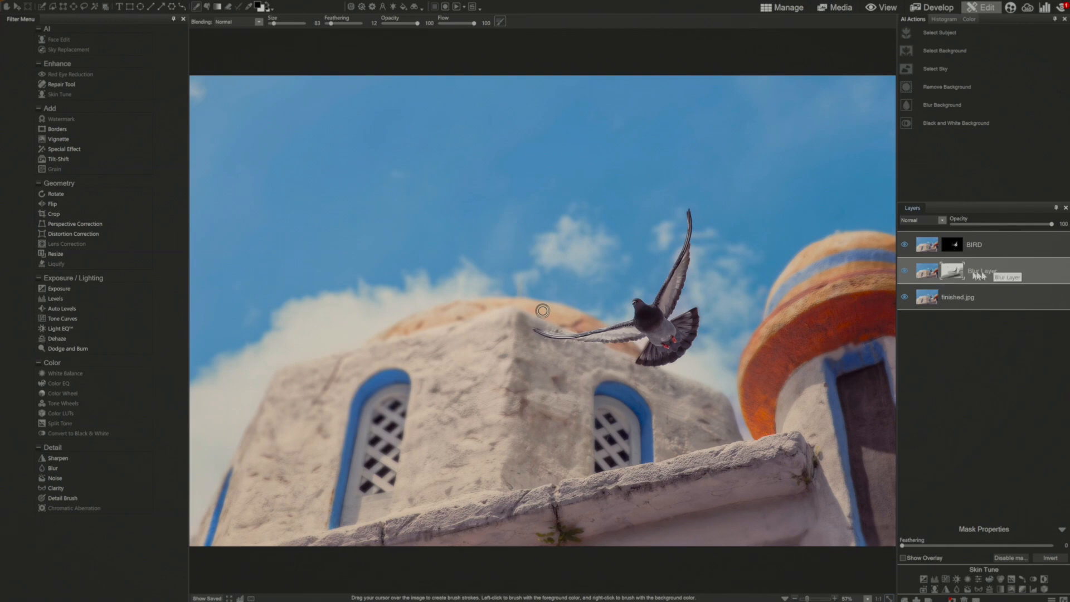
Lower the Blur Layer's opacity, dipping to about 26, then settling around 62.
drag(1057, 224, 1050, 224)
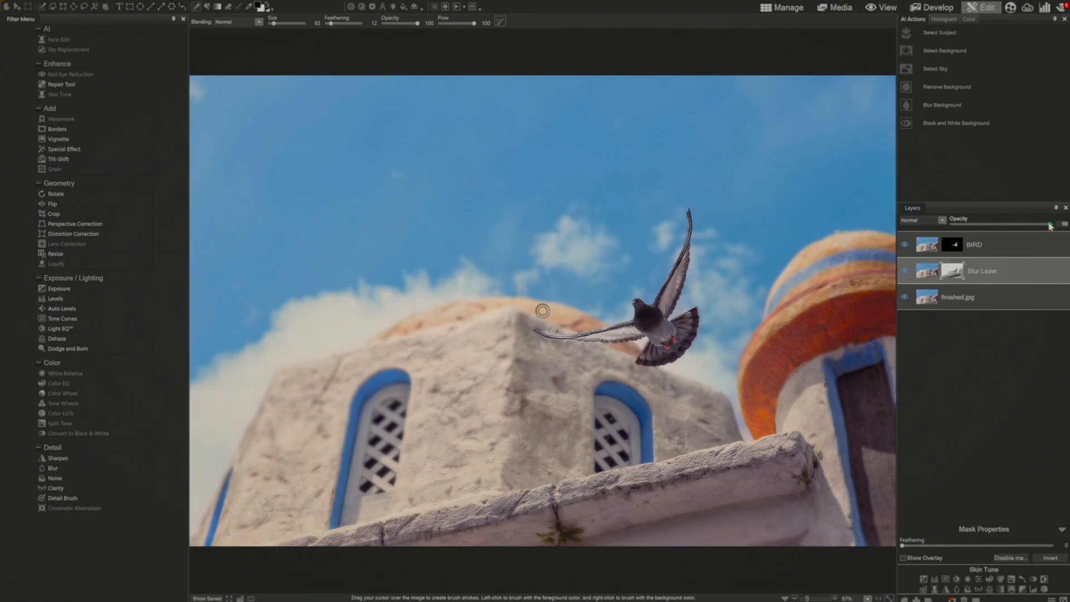
drag(1050, 225, 942, 226)
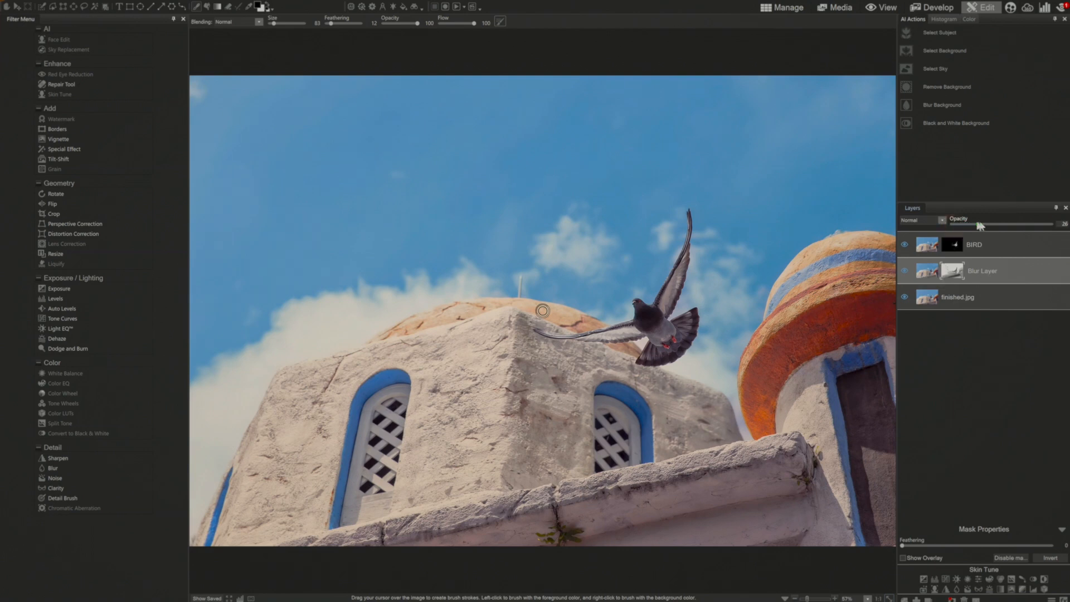
drag(980, 224, 1001, 224)
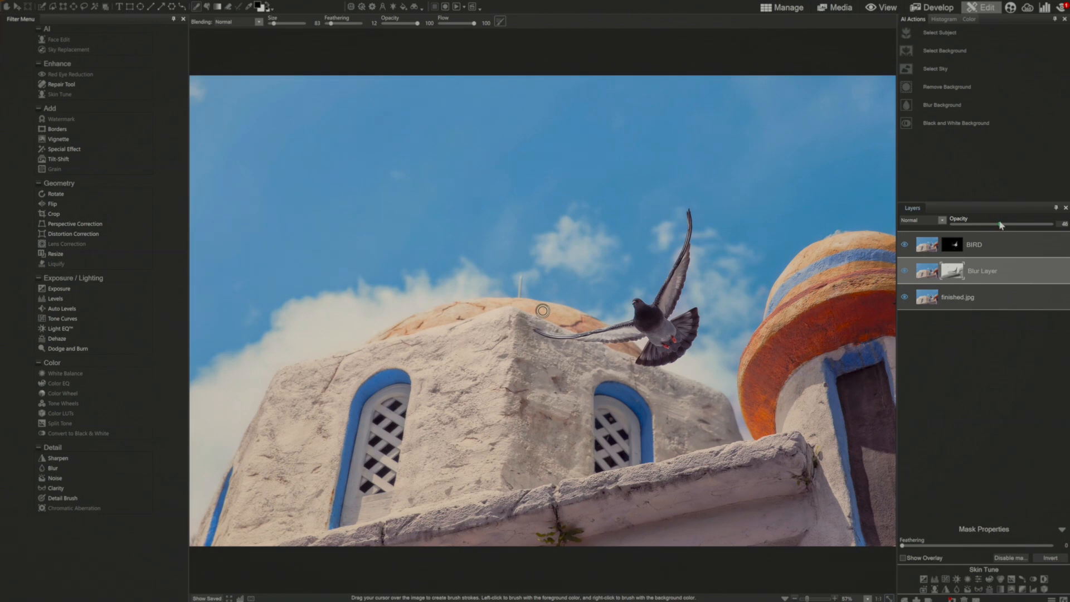
drag(1001, 224, 1017, 225)
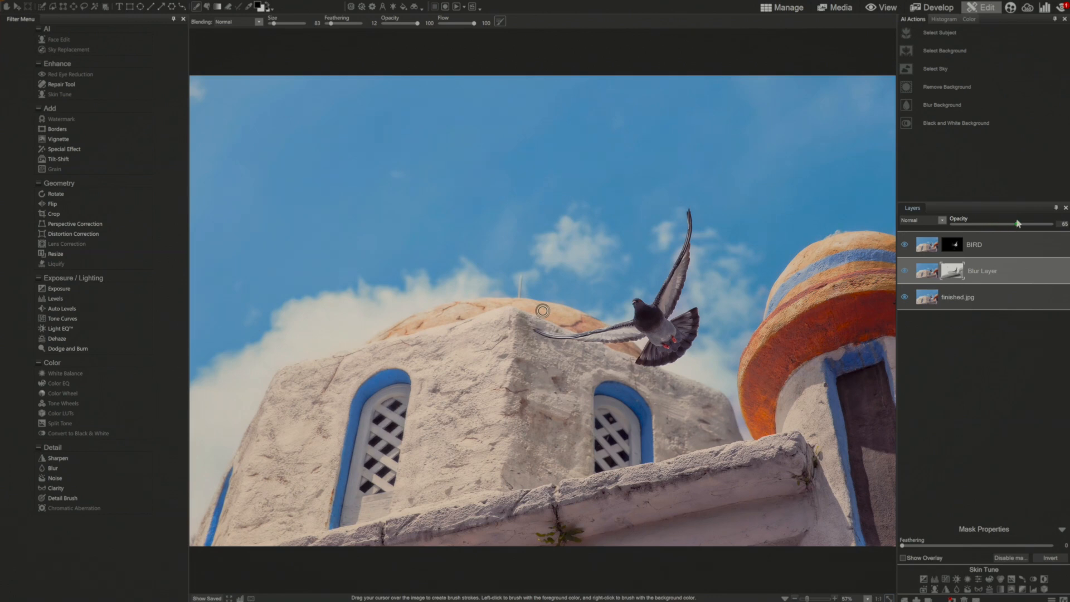
drag(1016, 224, 1014, 225)
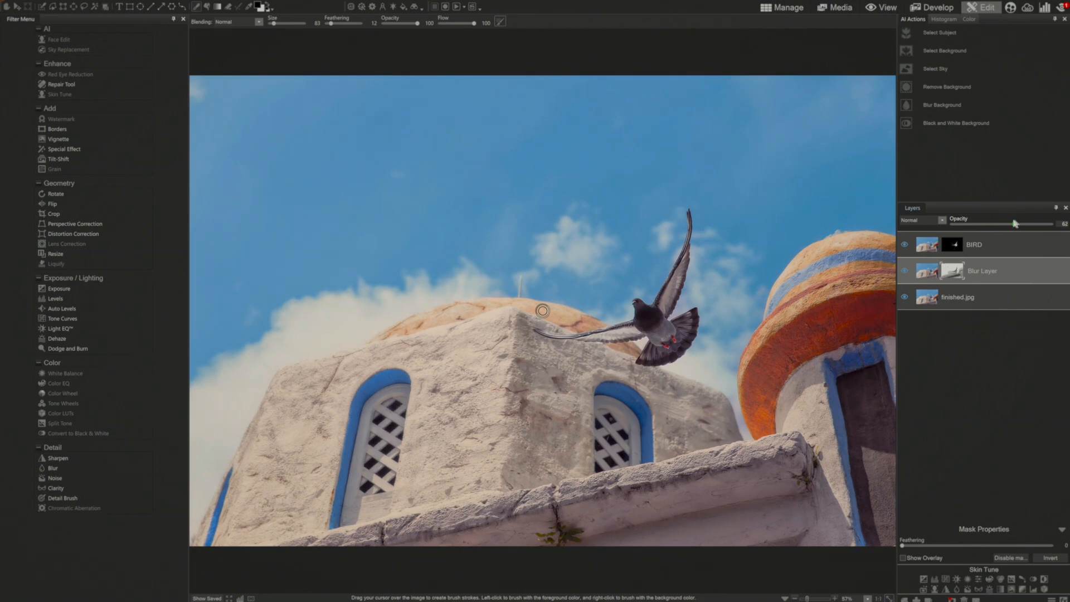